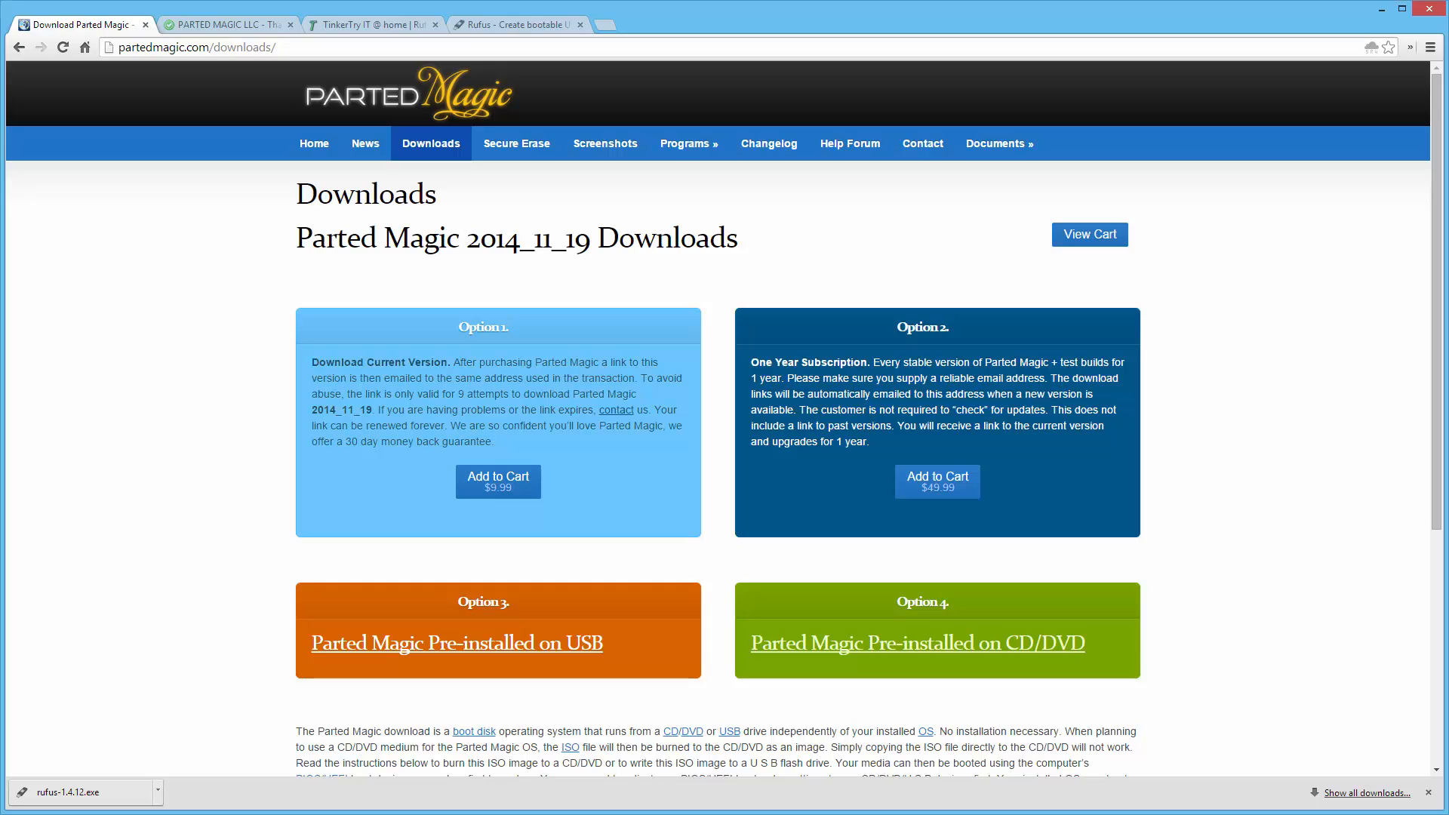
mouse_move(1201, 477)
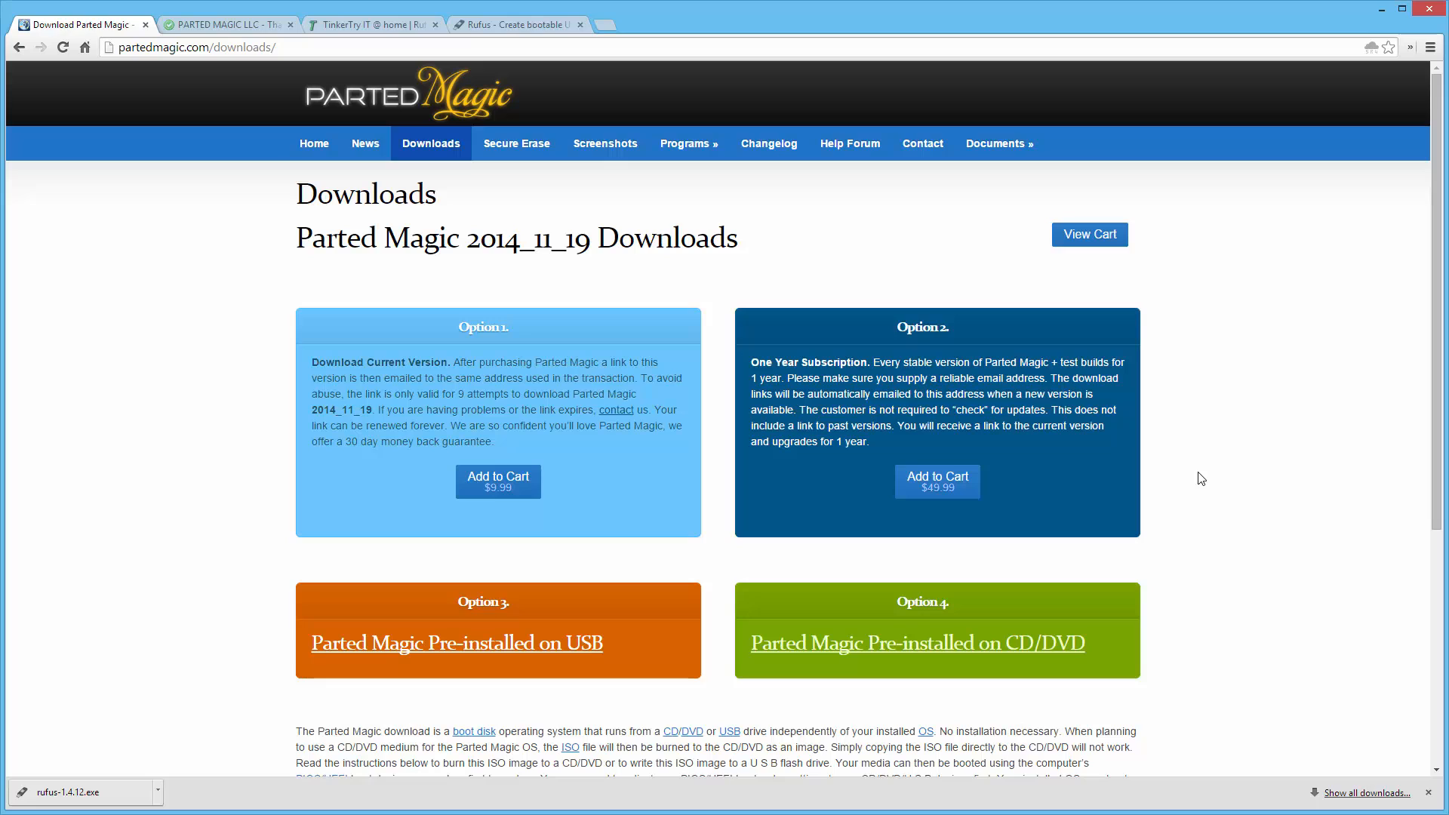
Add the Parted Magic 2014_11_19 ISO to the cart and proceed to checkout
left_click(498, 481)
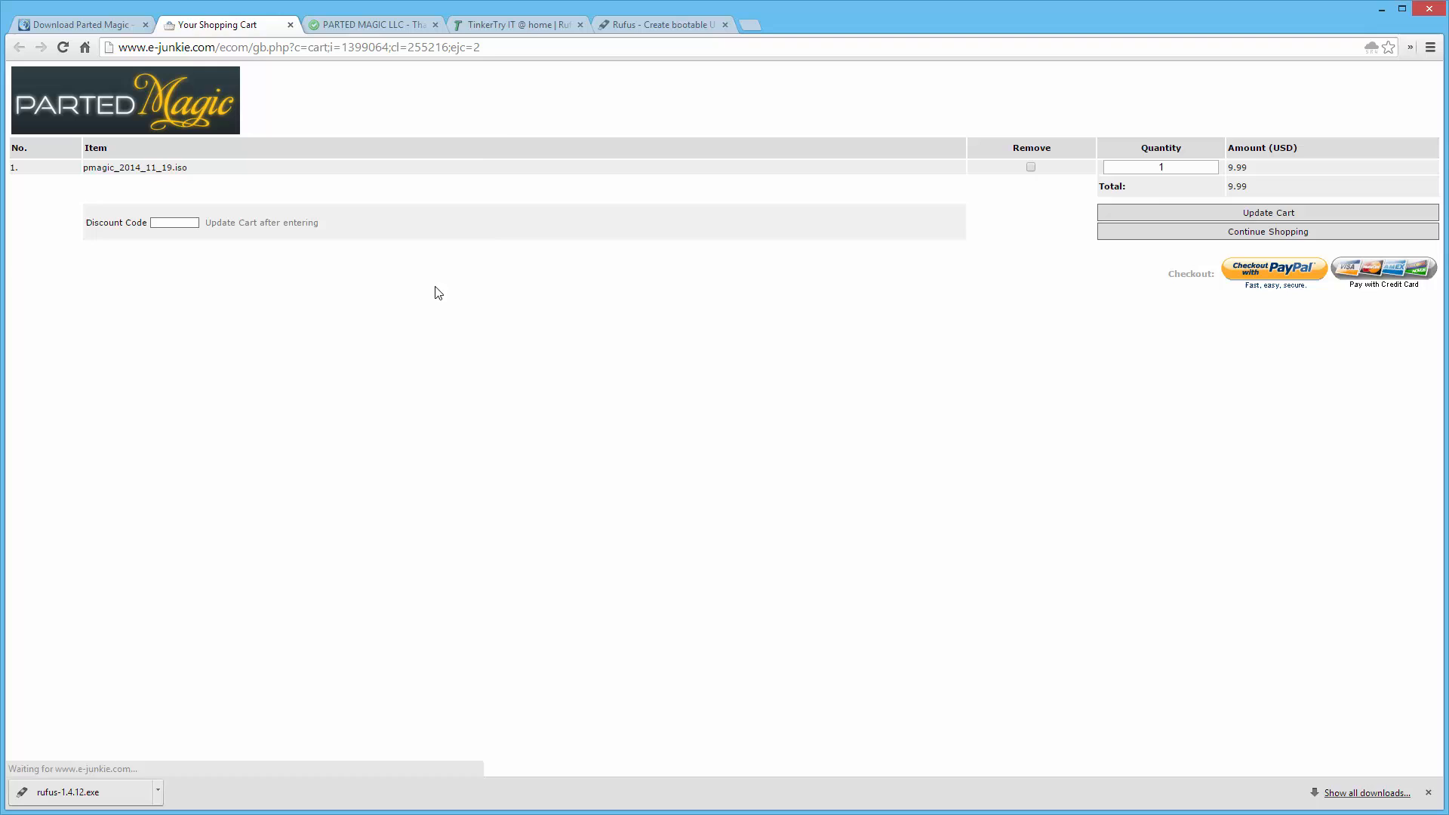
left_click(368, 25)
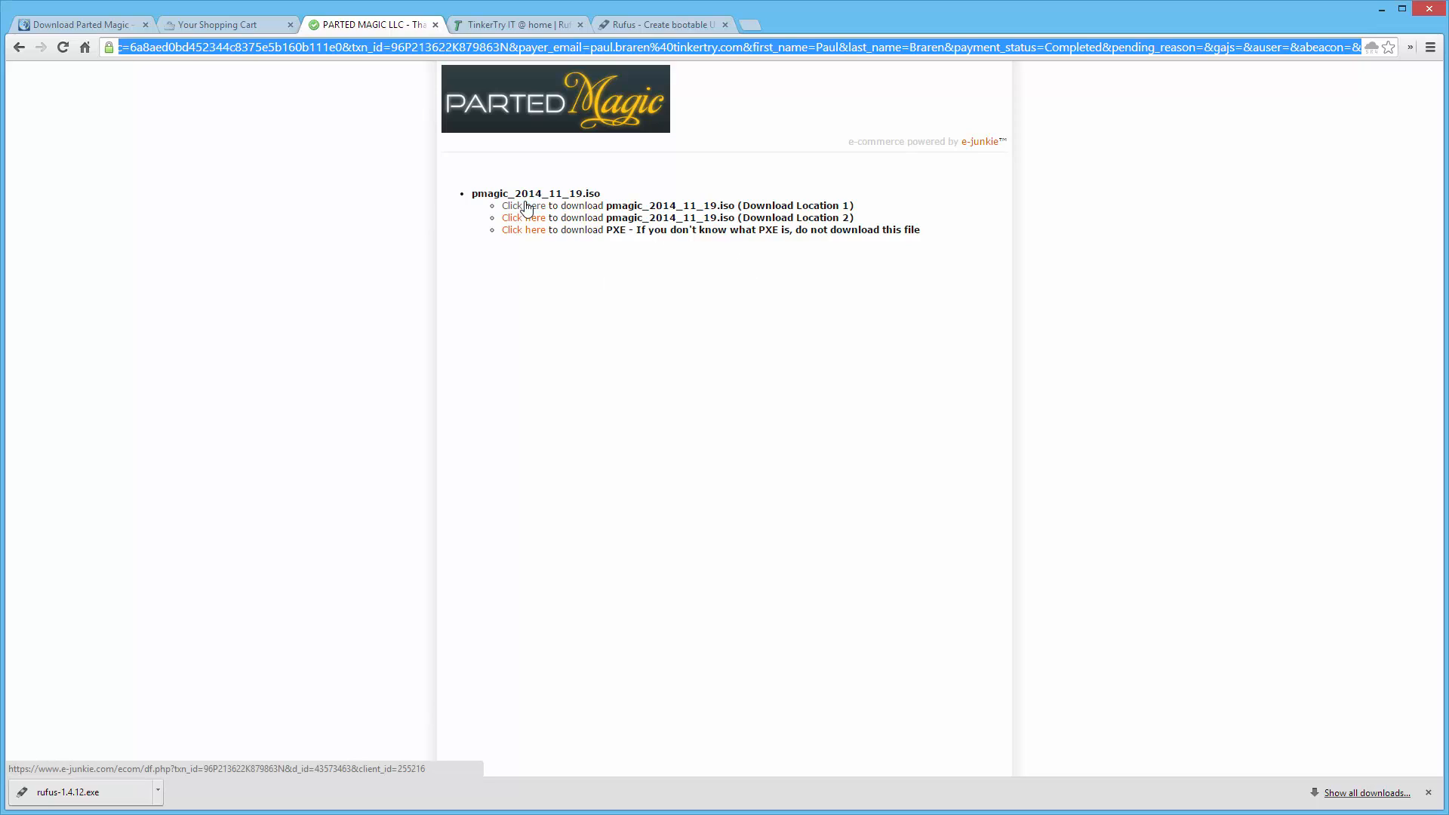
mouse_move(768, 423)
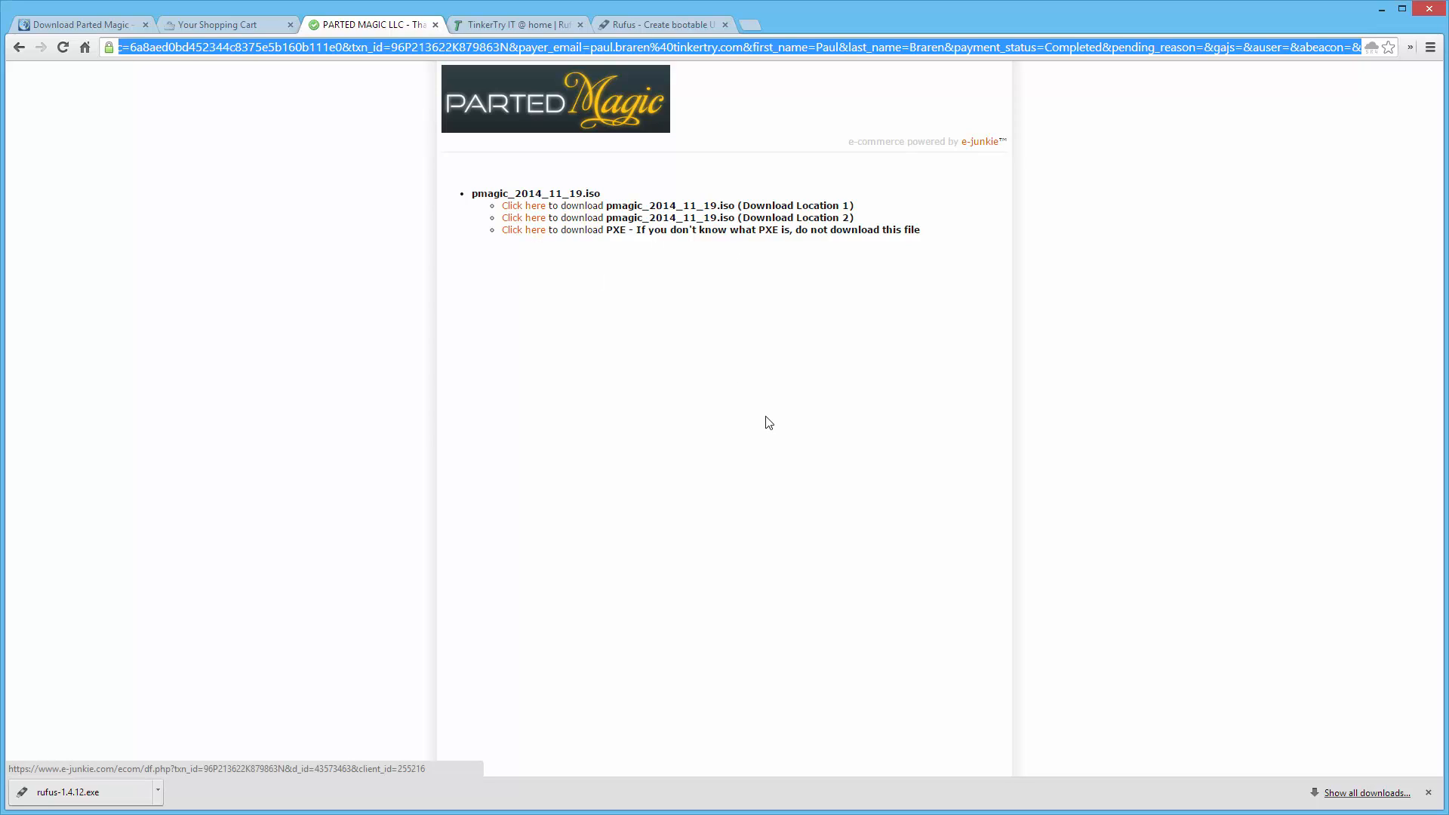
mouse_move(767, 374)
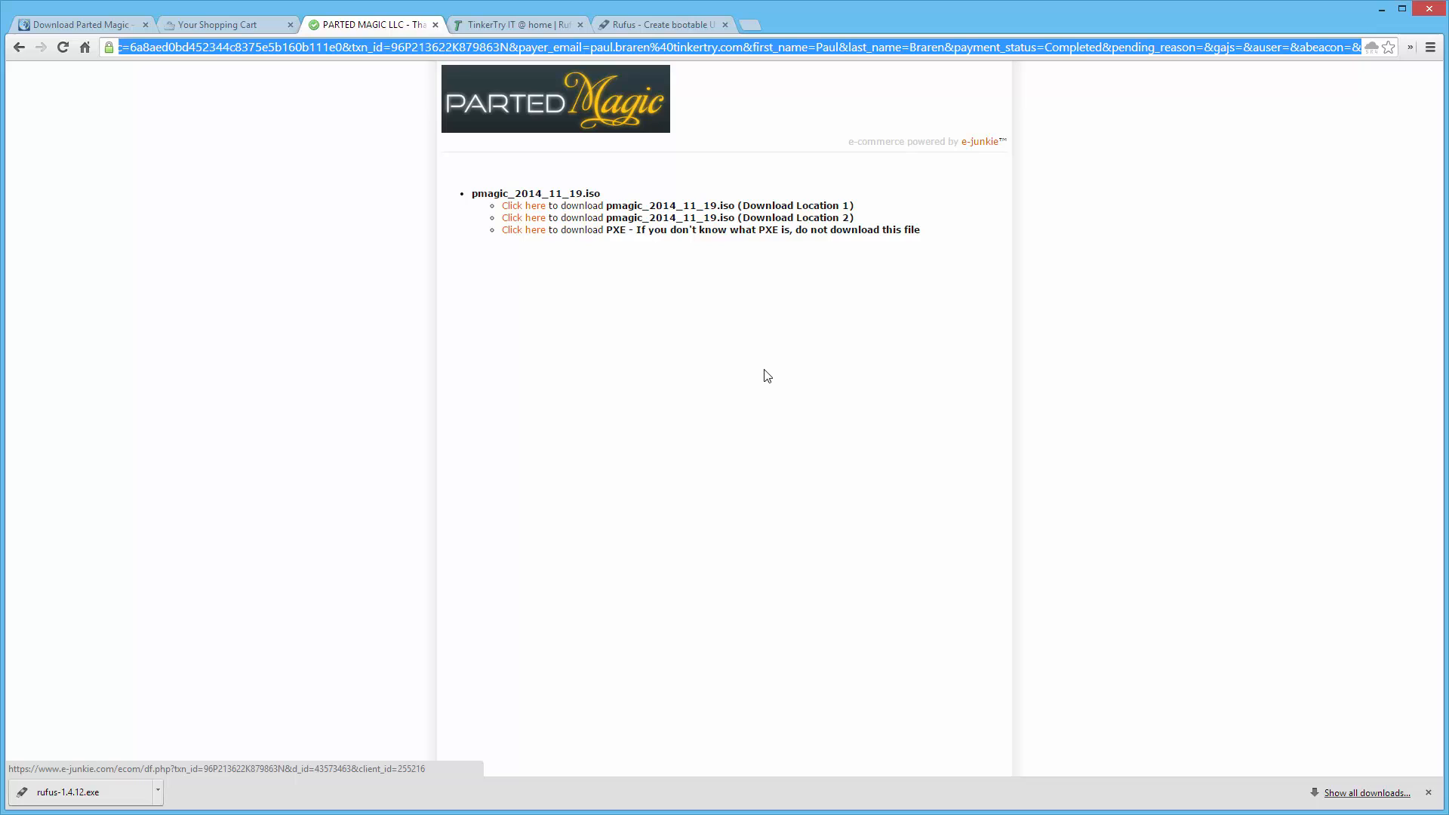
mouse_move(521, 24)
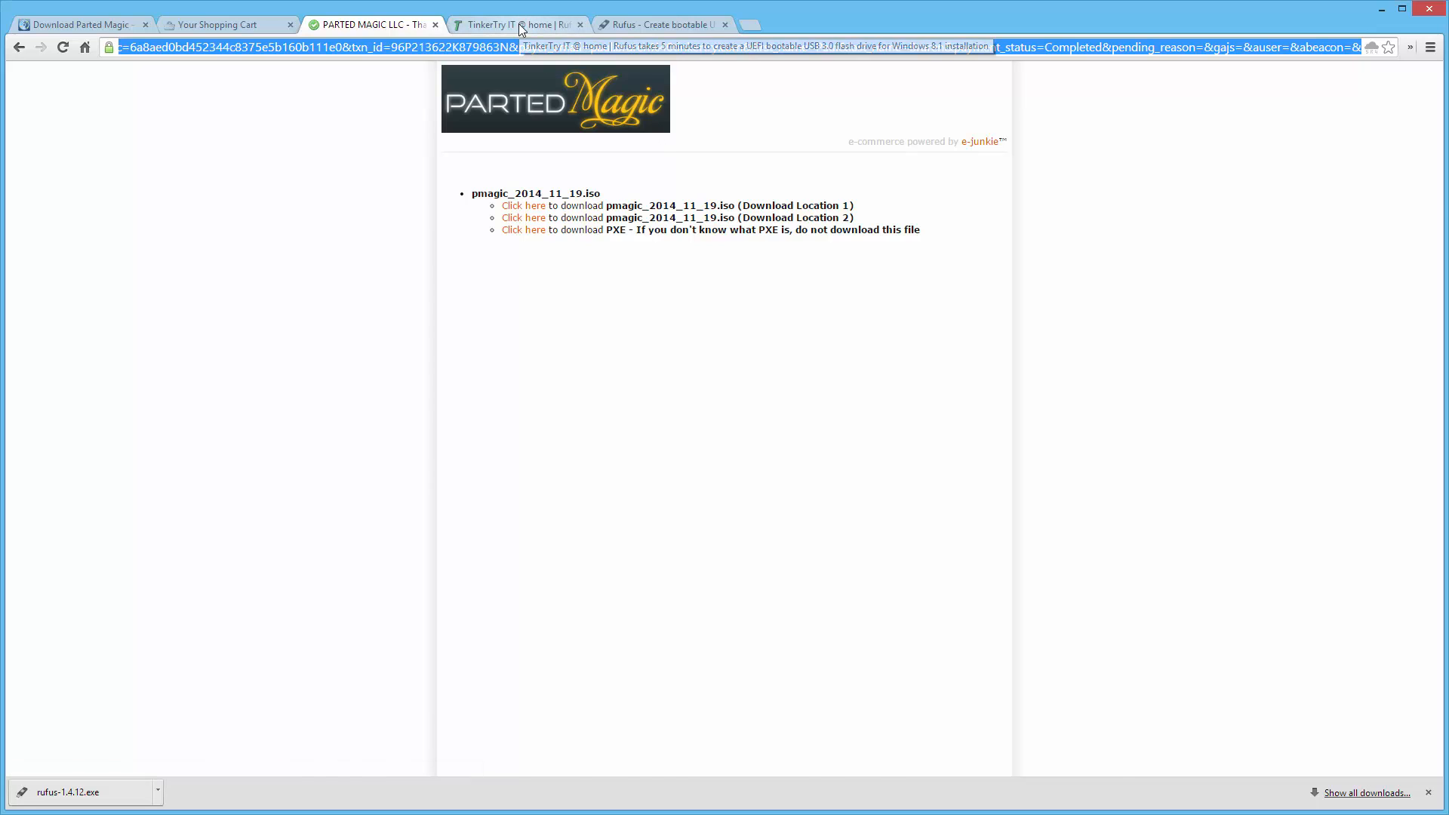
From the TinkerTry Rufus article, reach the Rufus site's Download section listing Rufus 1.4.12
left_click(522, 24)
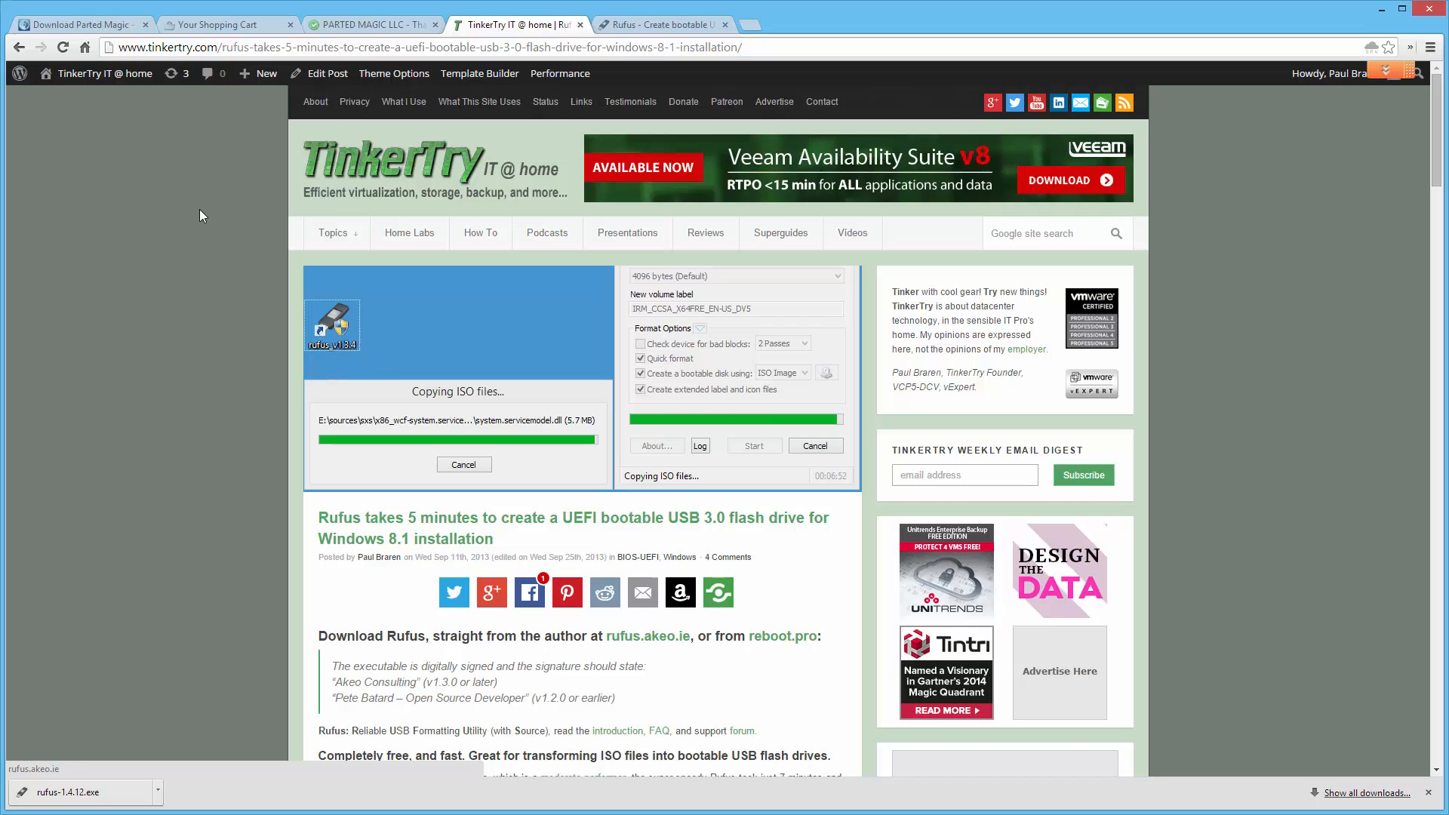
scroll("down", 3)
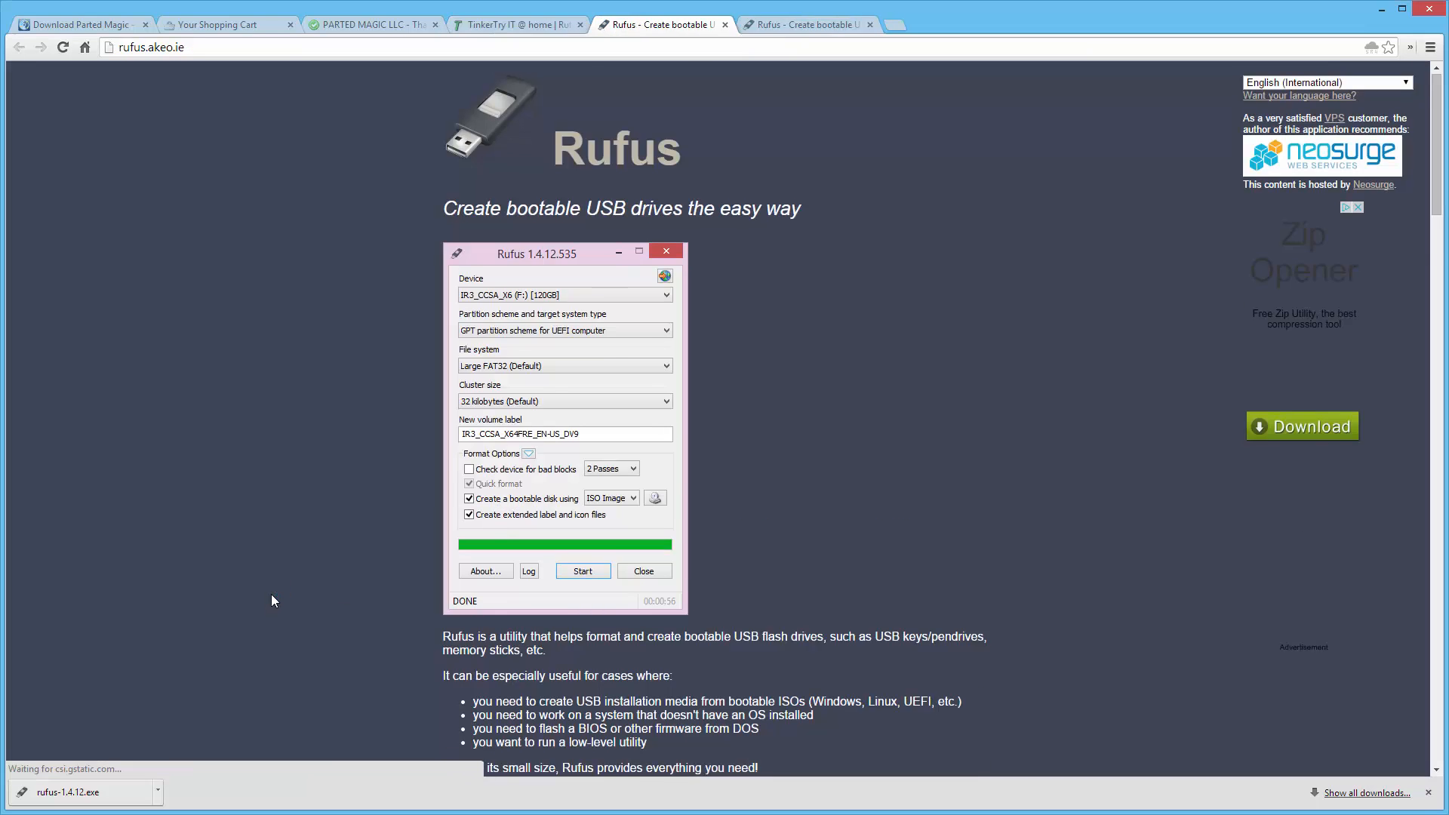
scroll("down", 3)
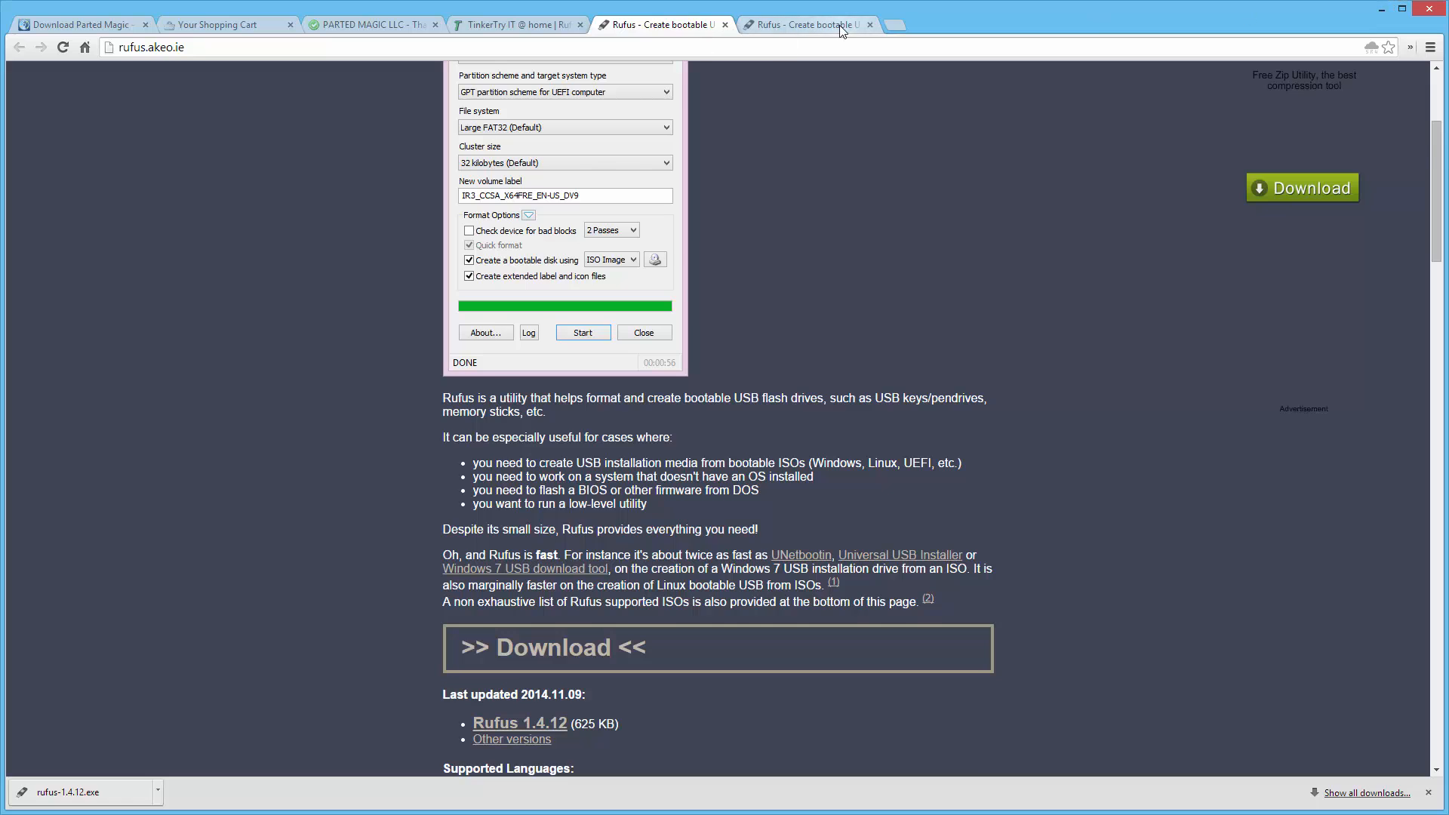
scroll("down", 3)
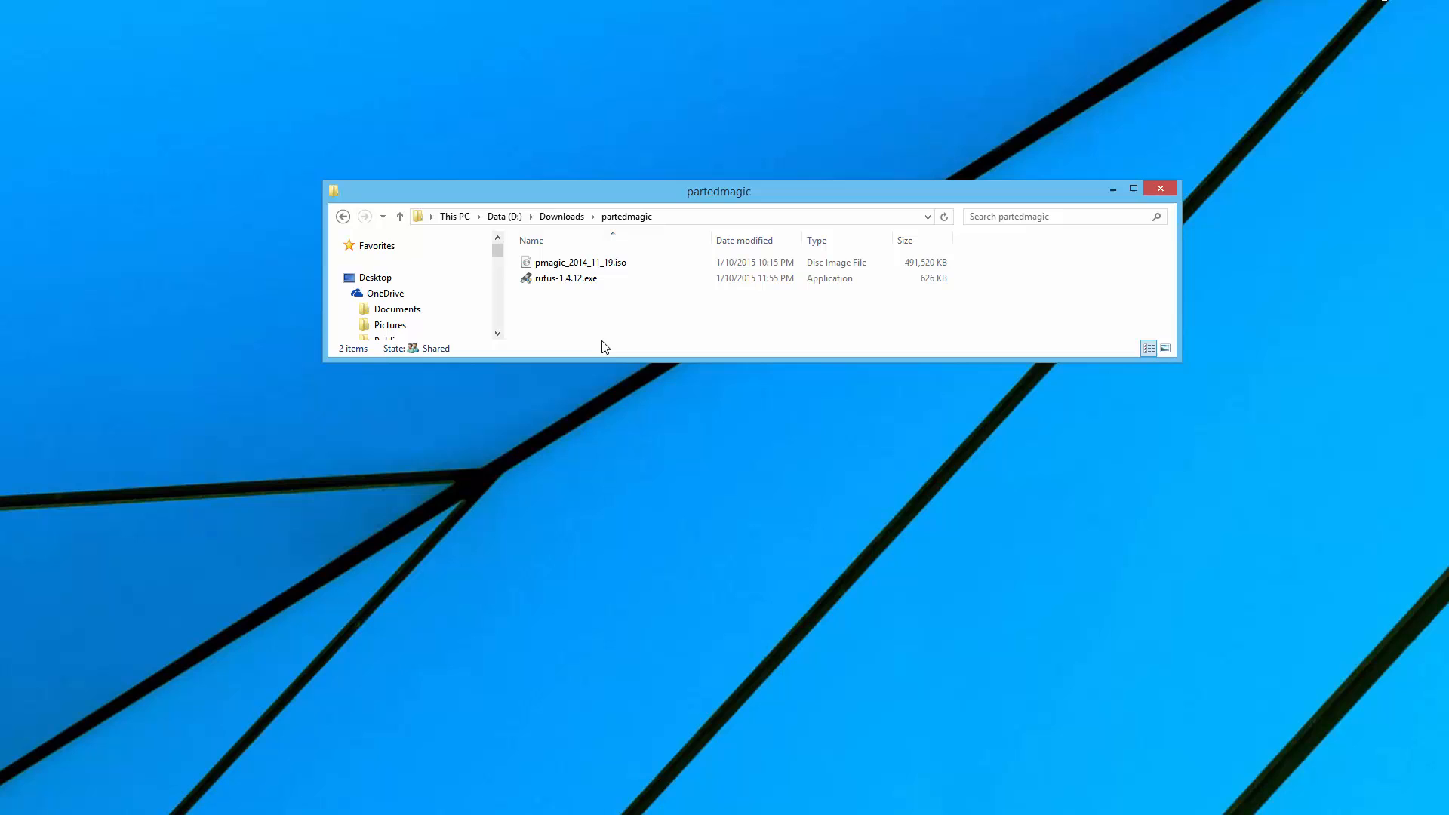
Select rufus-1.4.12.exe in the partedmagic downloads folder
left_click(568, 277)
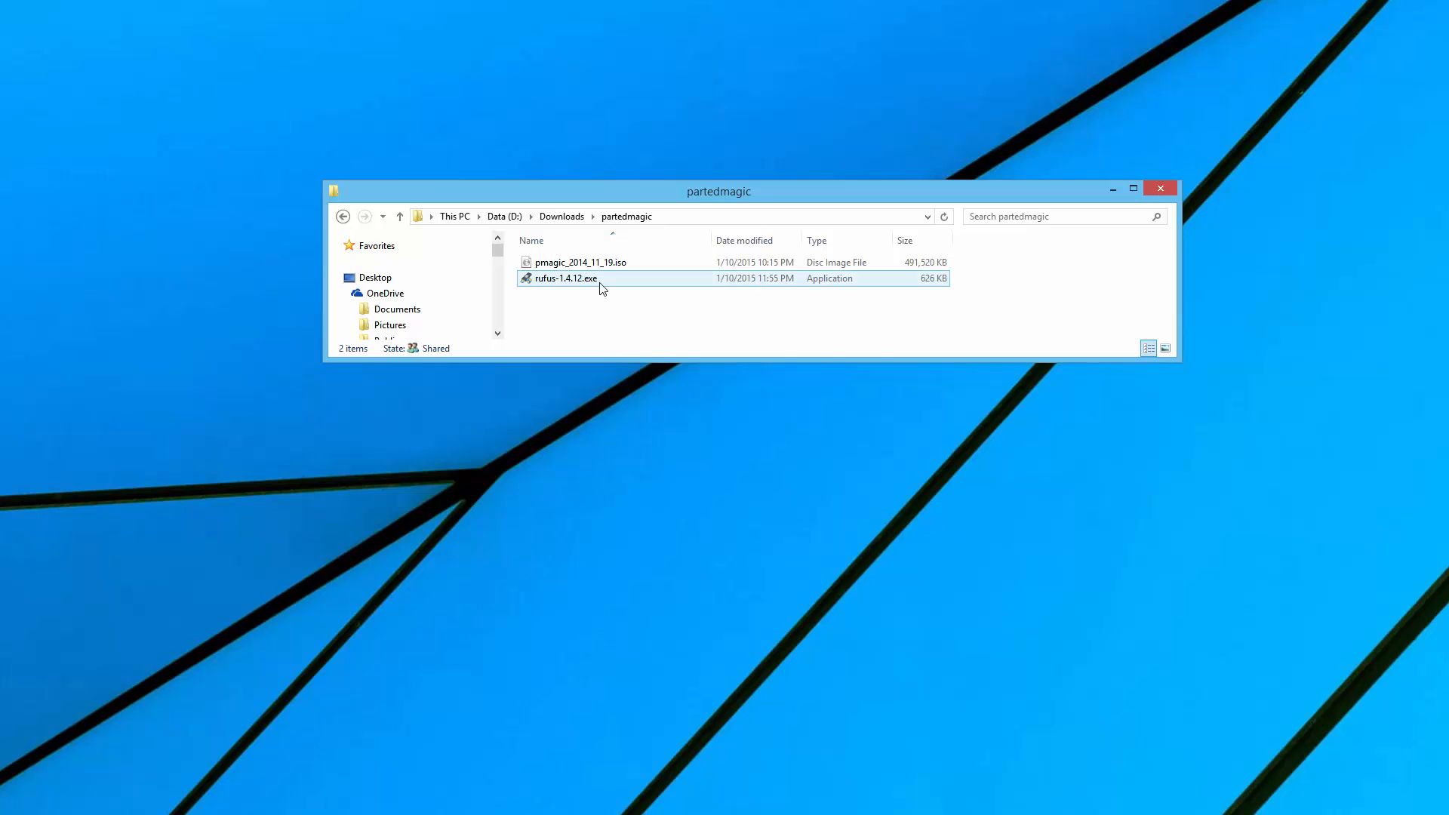
mouse_move(601, 284)
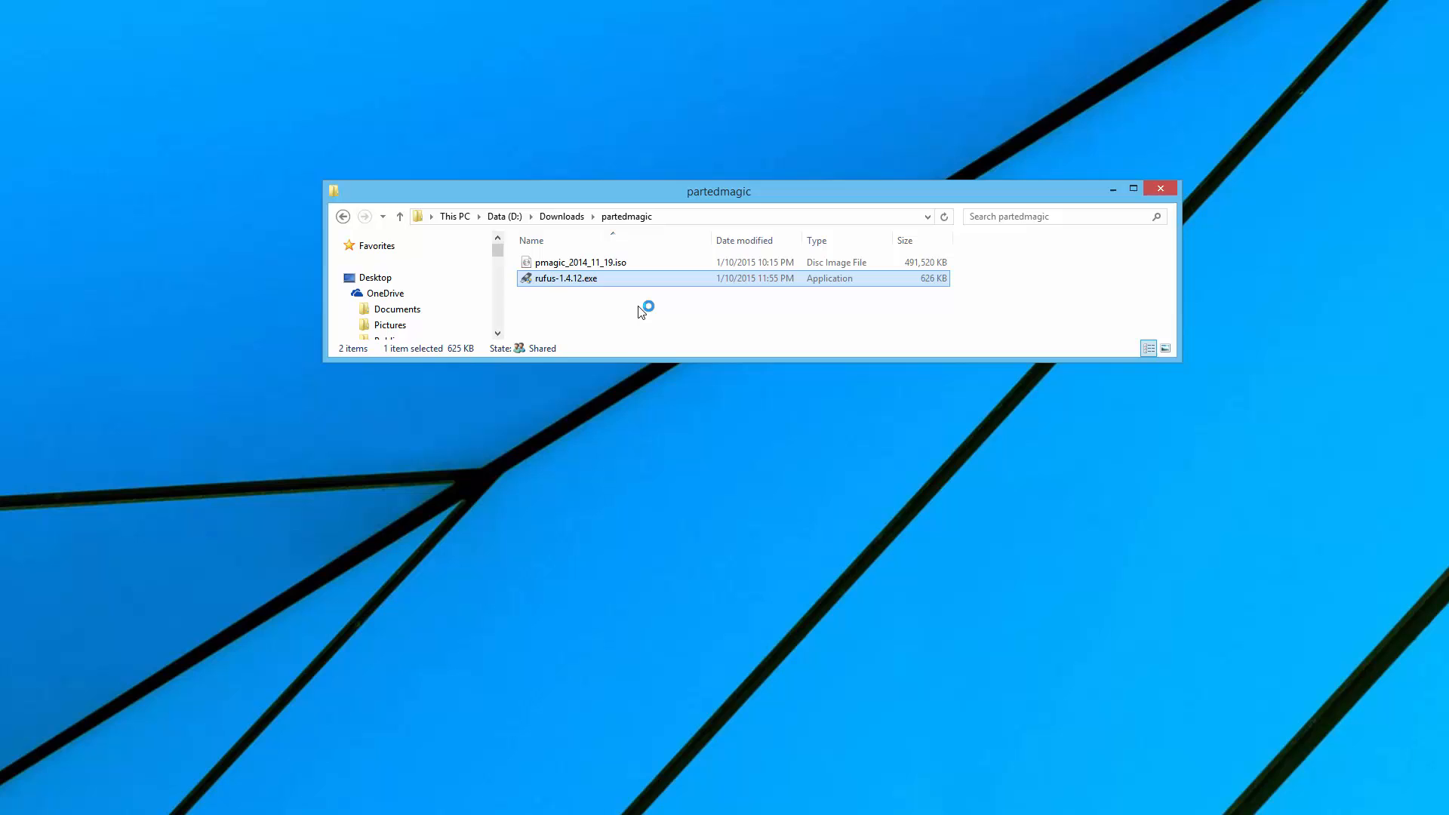
Launch Rufus with 1GBFLASHDRIVE targeted and choose pmagic_2014_11_19.iso as the boot image
double_click(565, 278)
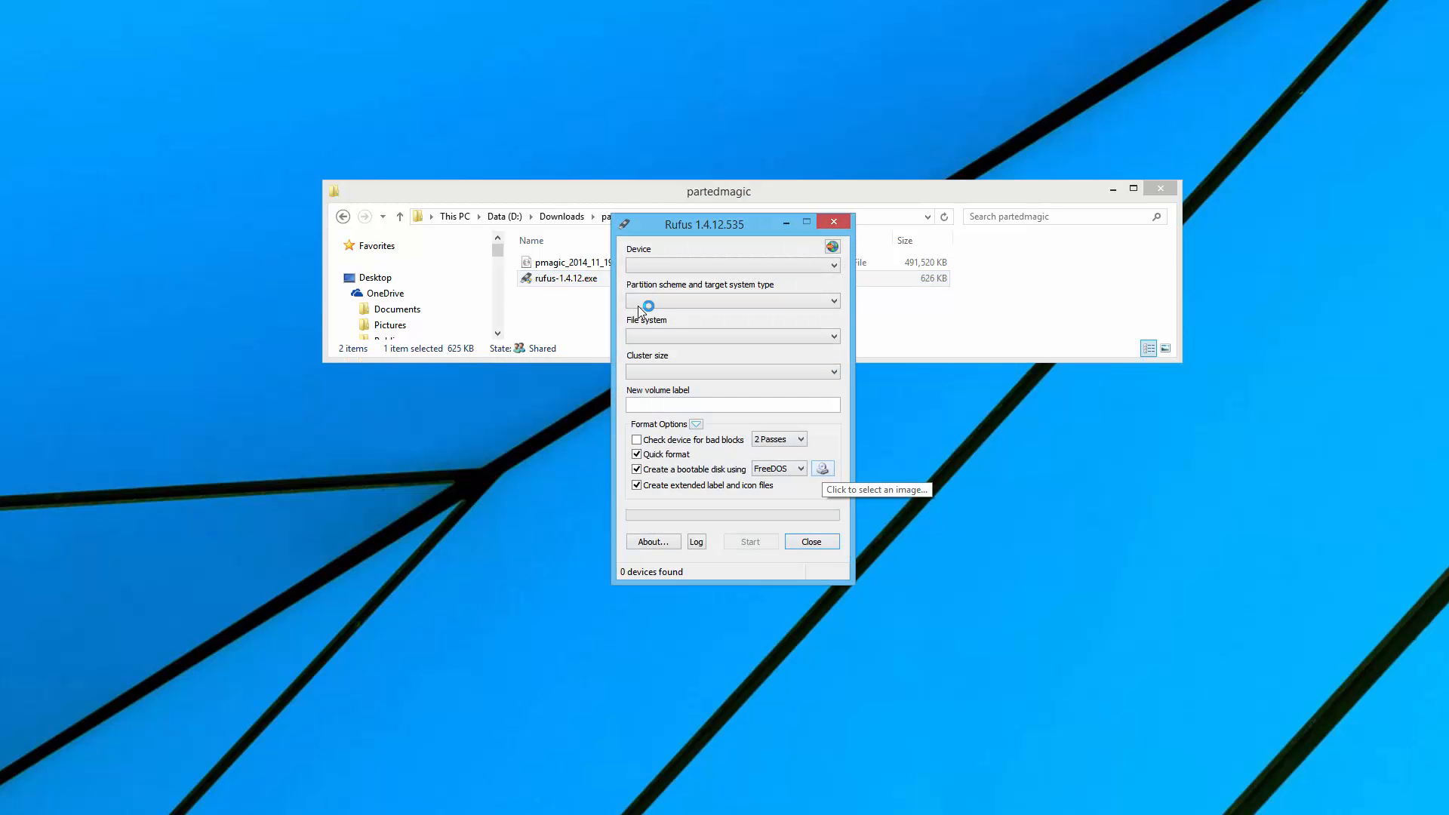
mouse_move(887, 247)
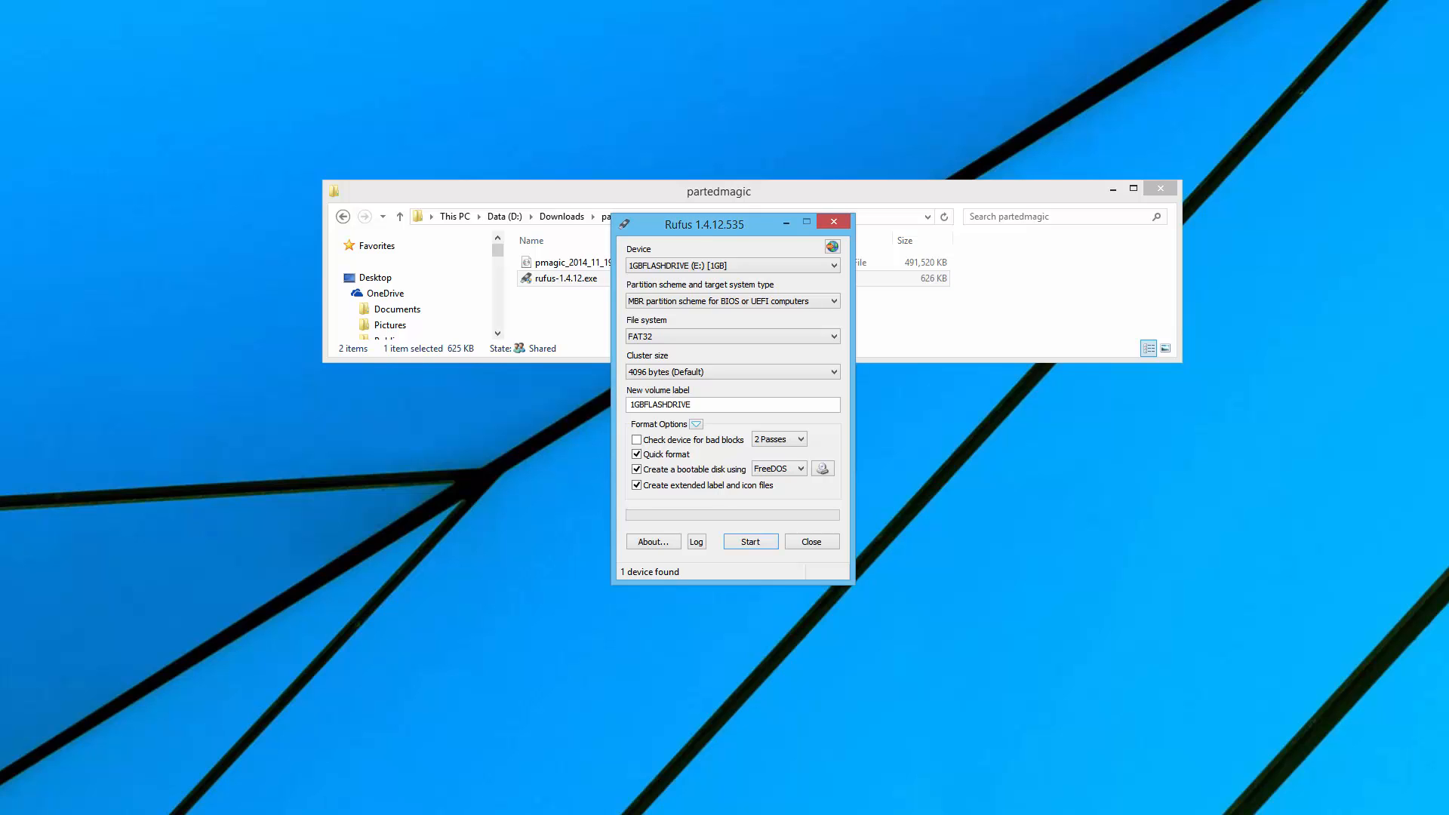
mouse_move(890, 806)
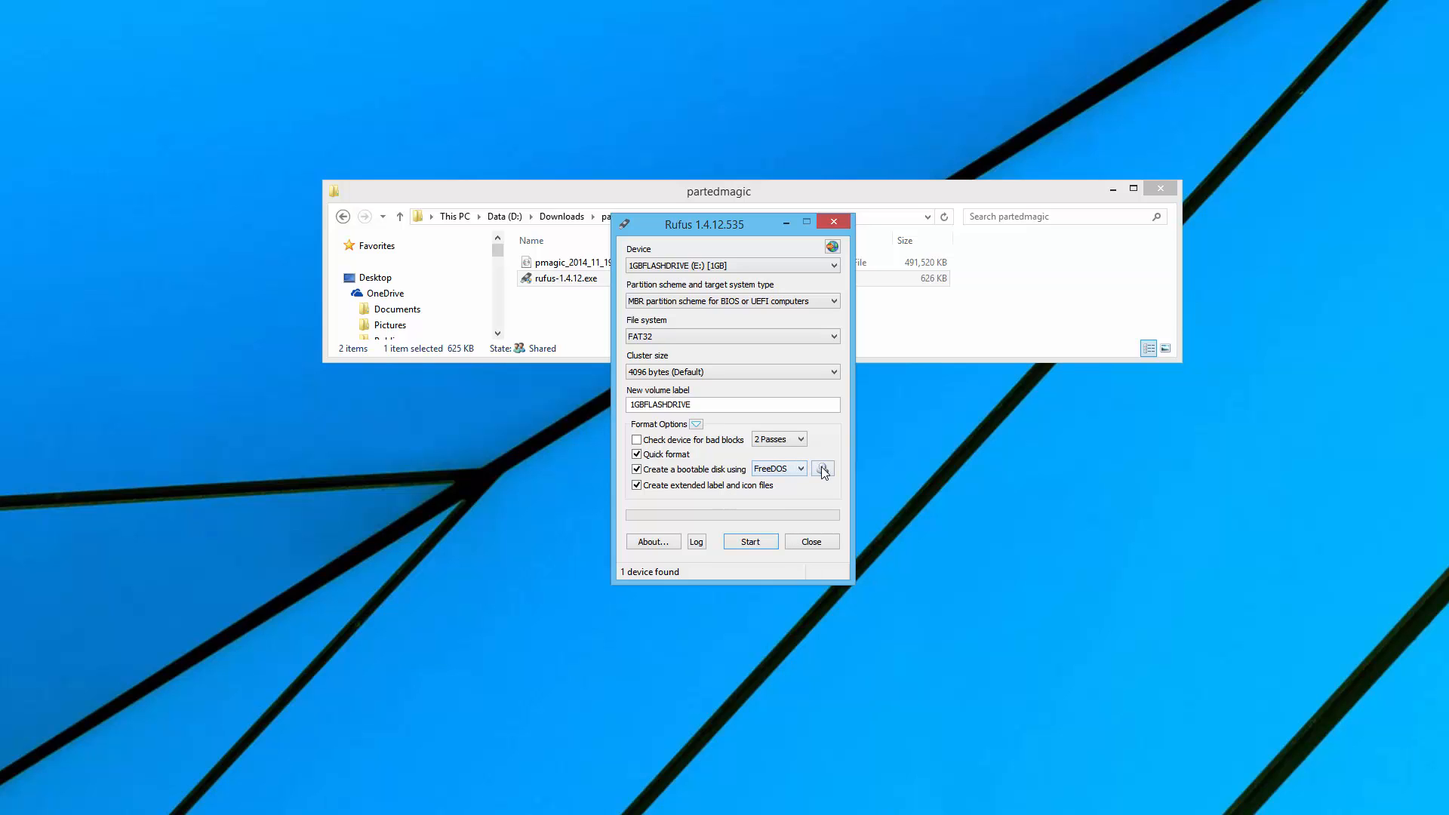
left_click(822, 468)
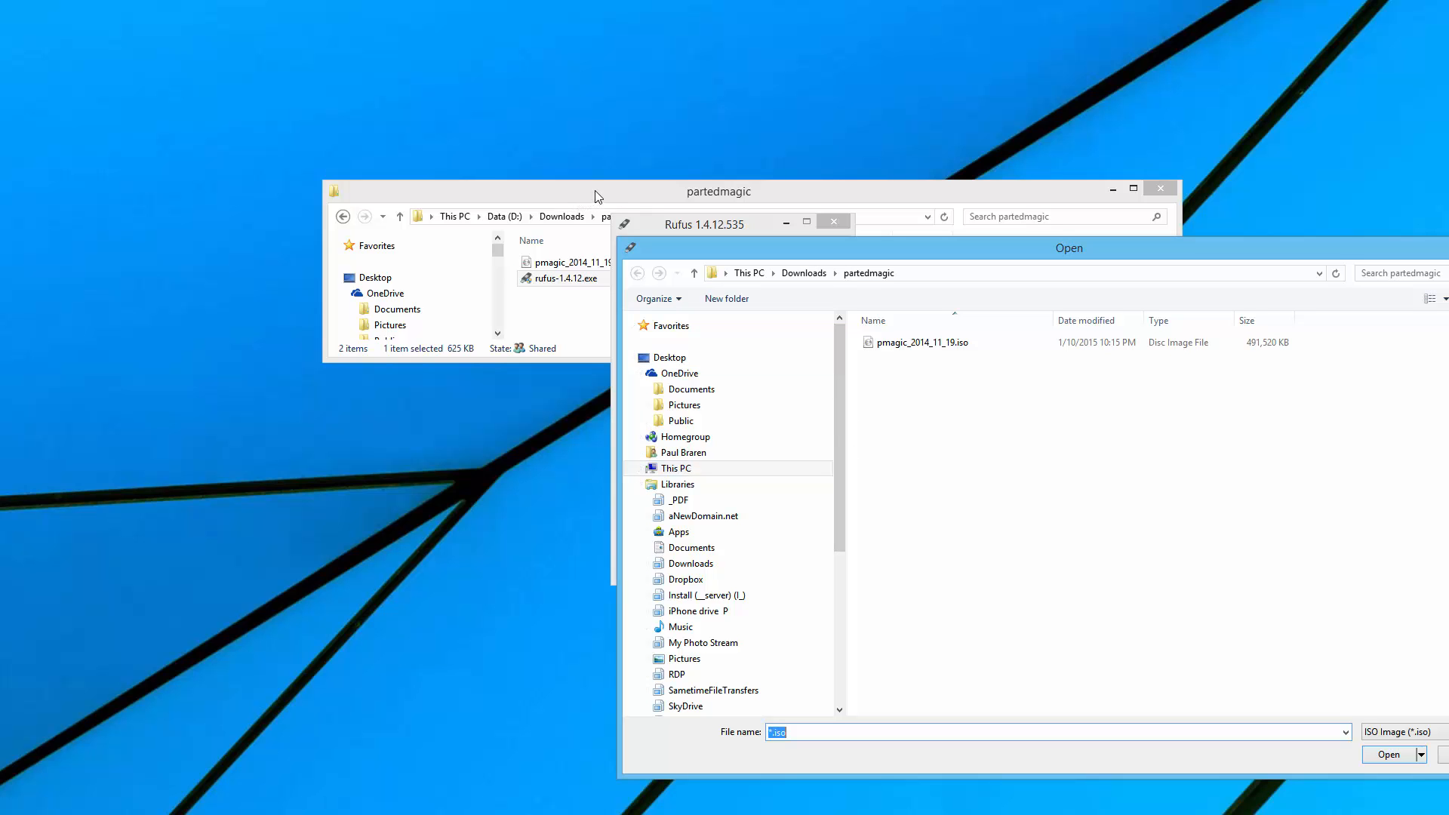
left_click(1388, 754)
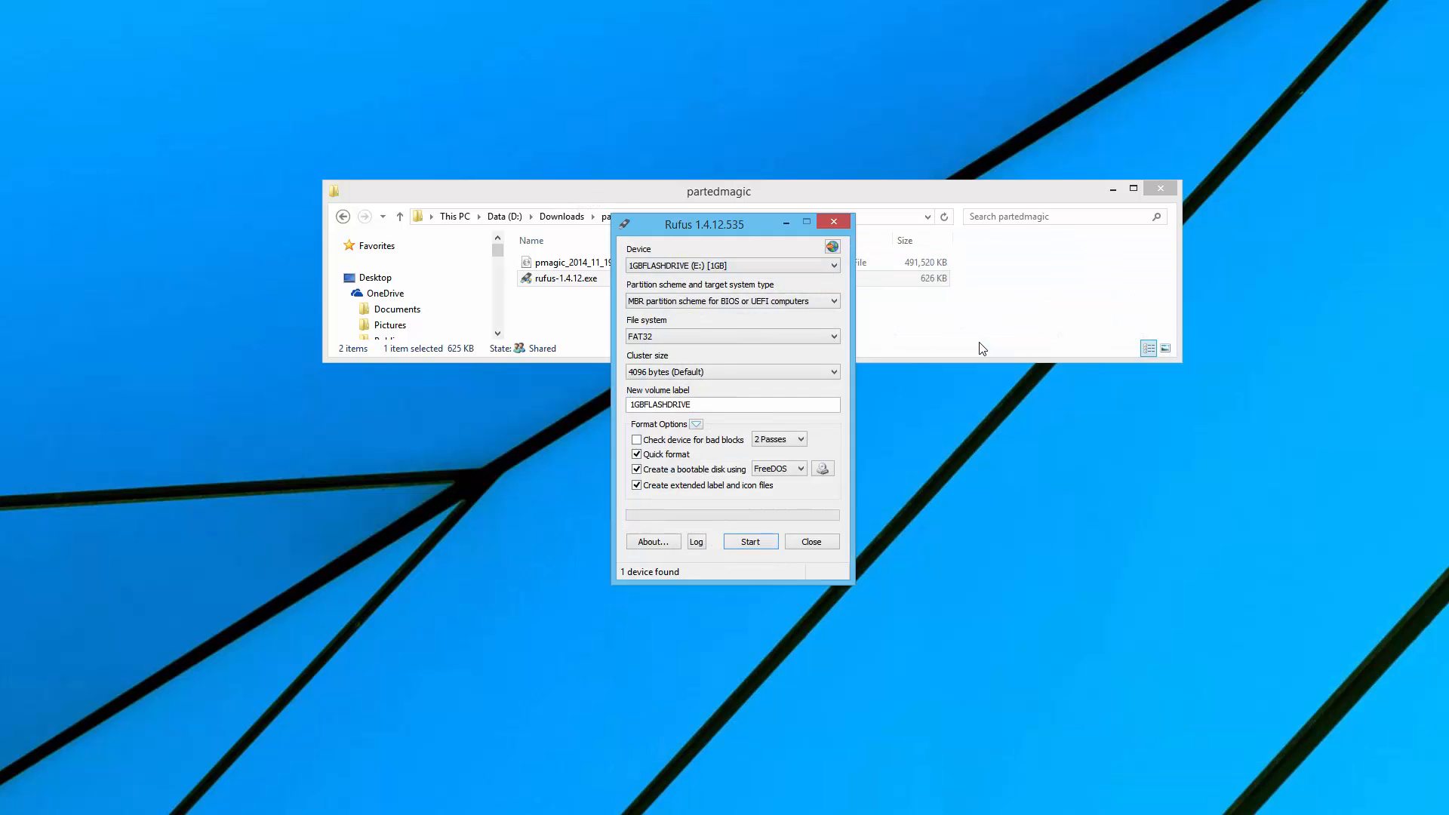
left_click(750, 540)
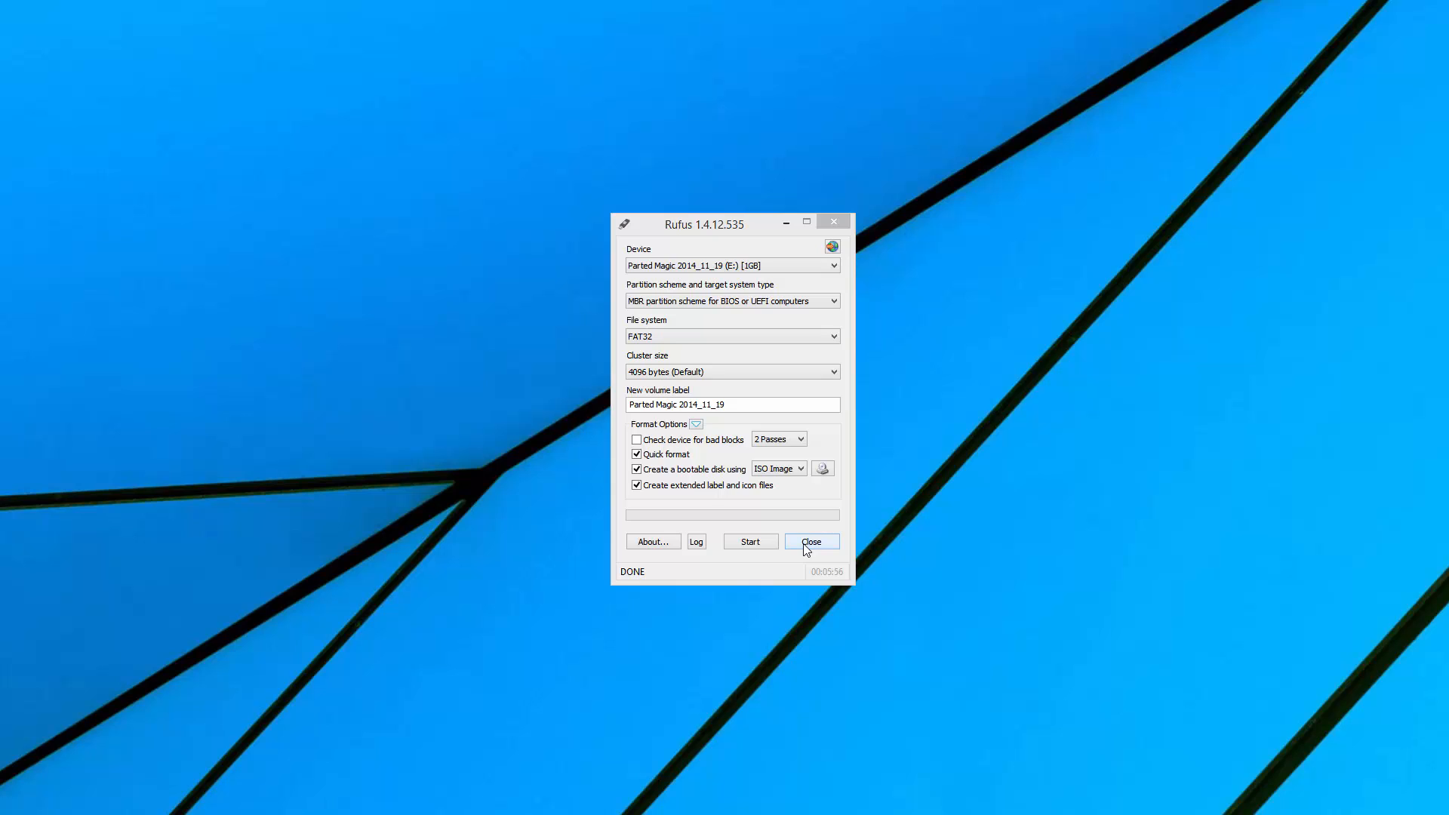
mouse_move(839, 582)
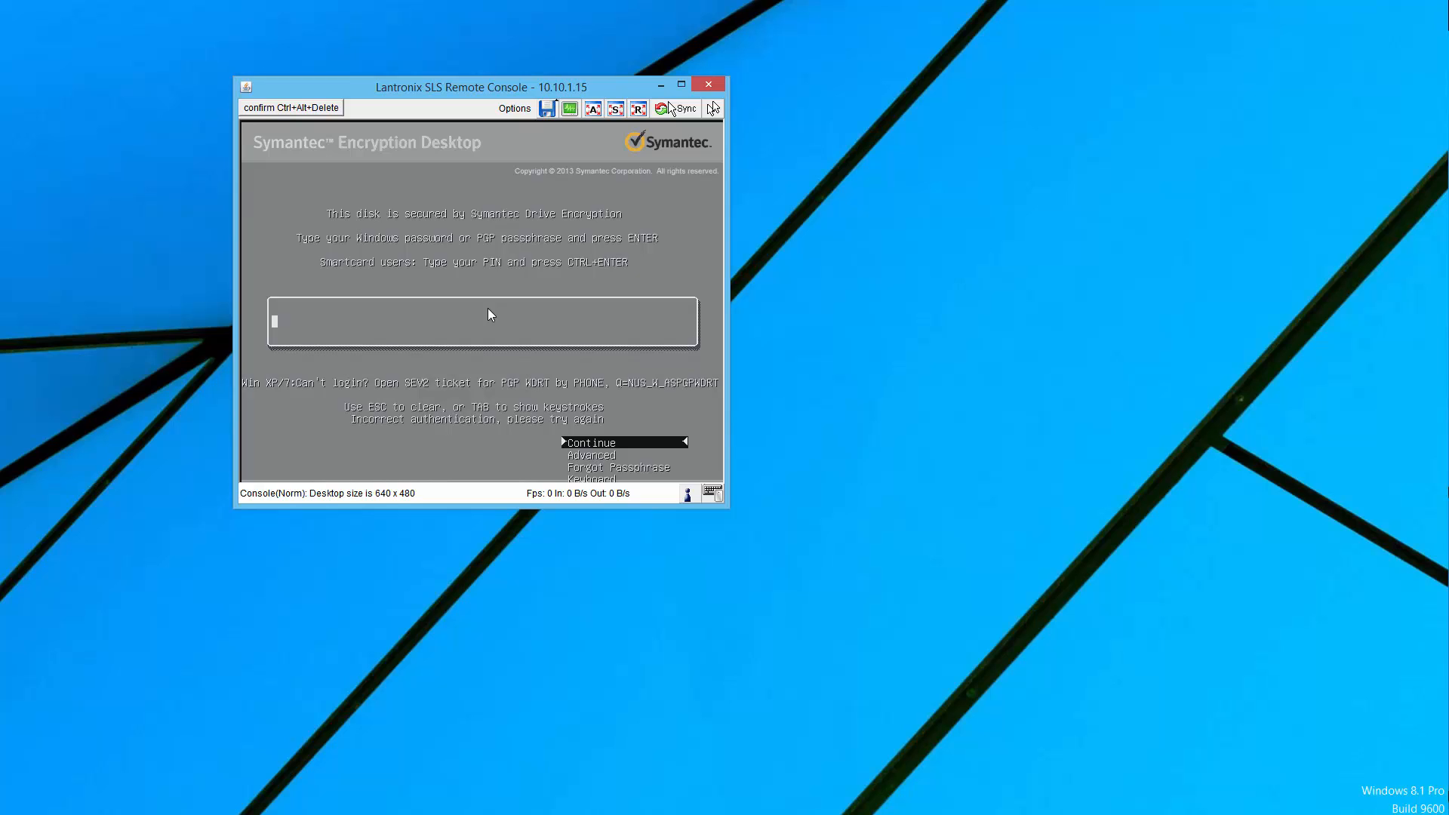
mouse_move(601, 285)
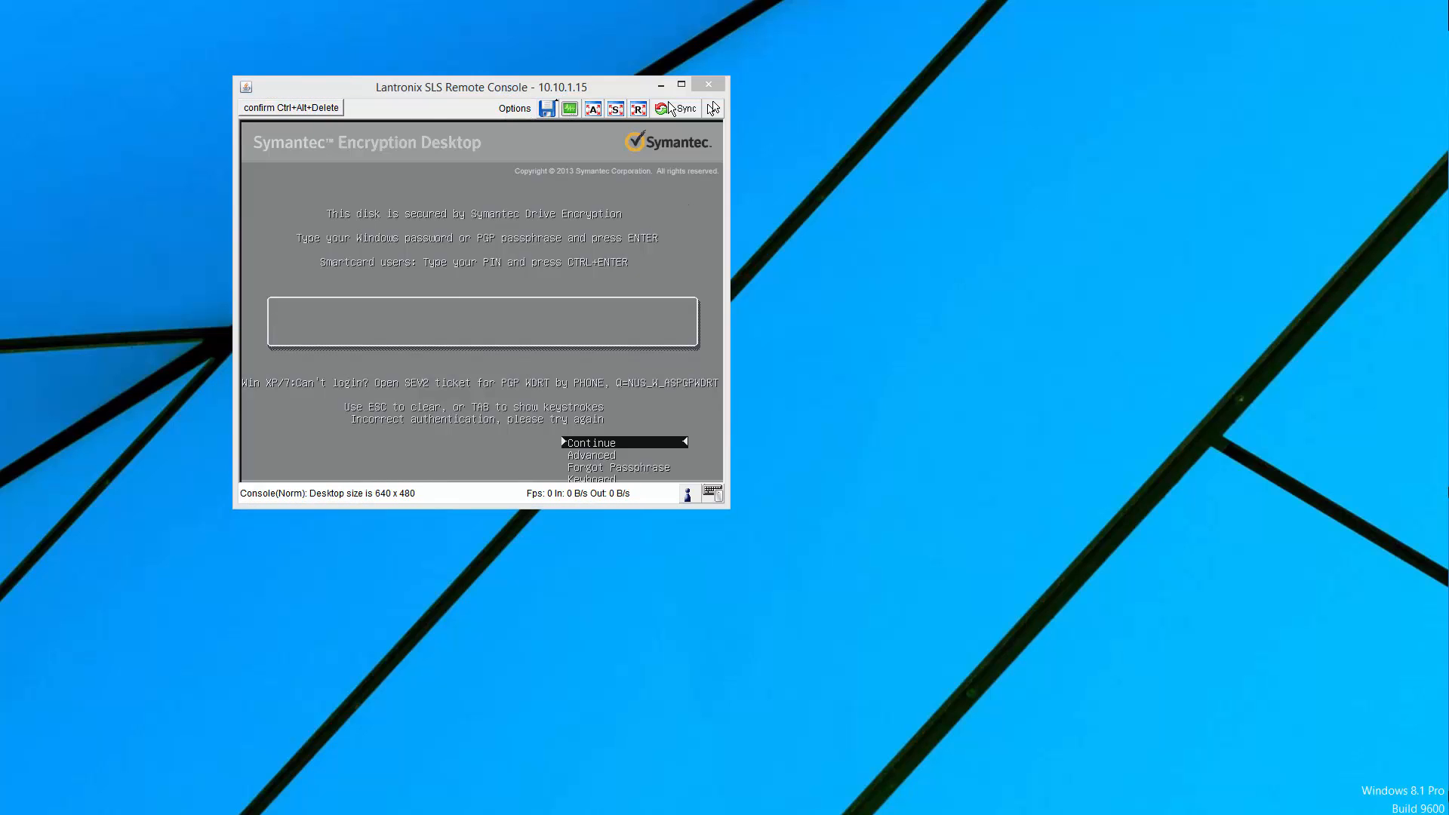
Send and confirm Ctrl+Alt+Delete so the remote machine reboots from the Parted Magic USB drive
left_click(290, 106)
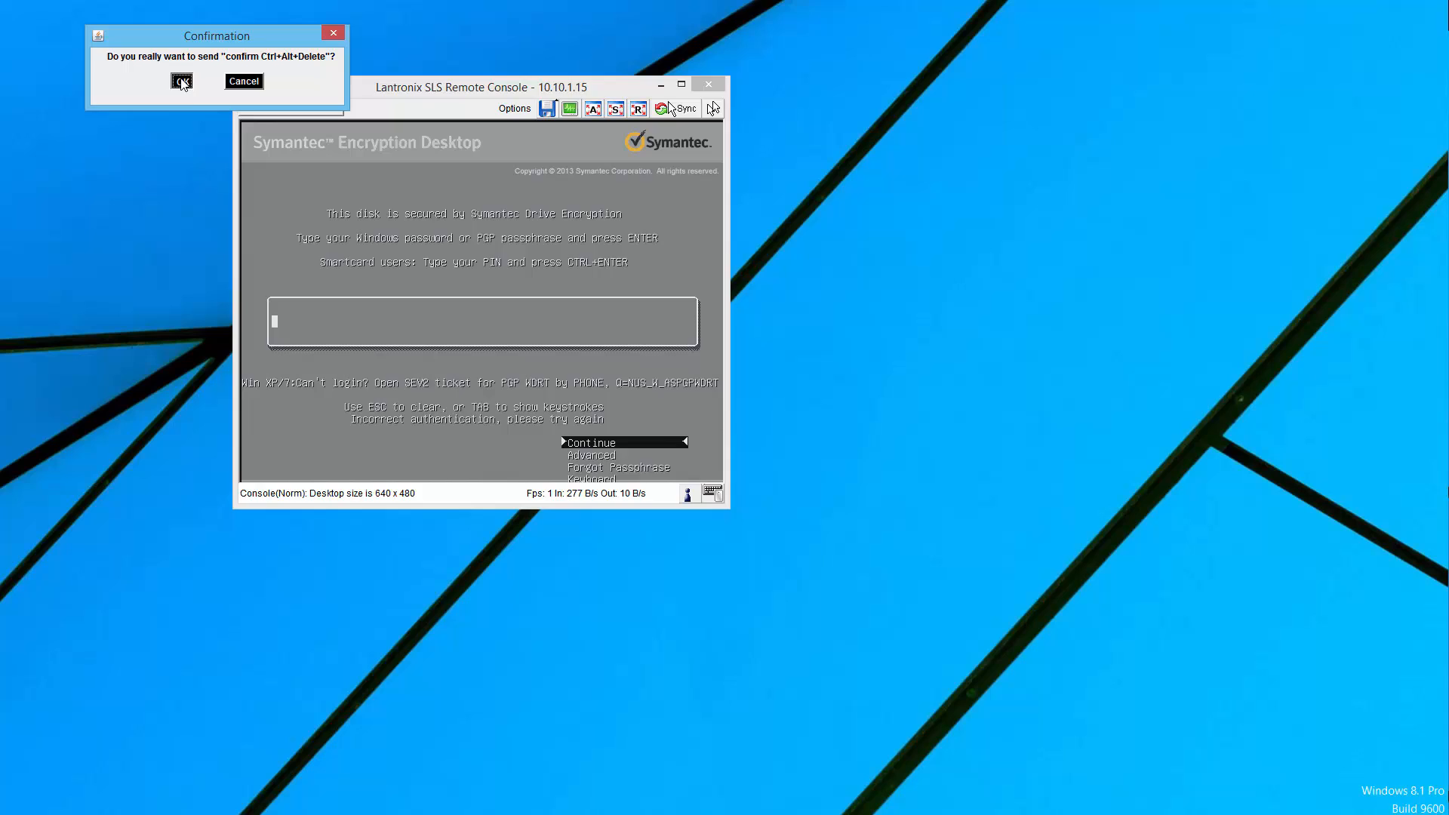
left_click(181, 81)
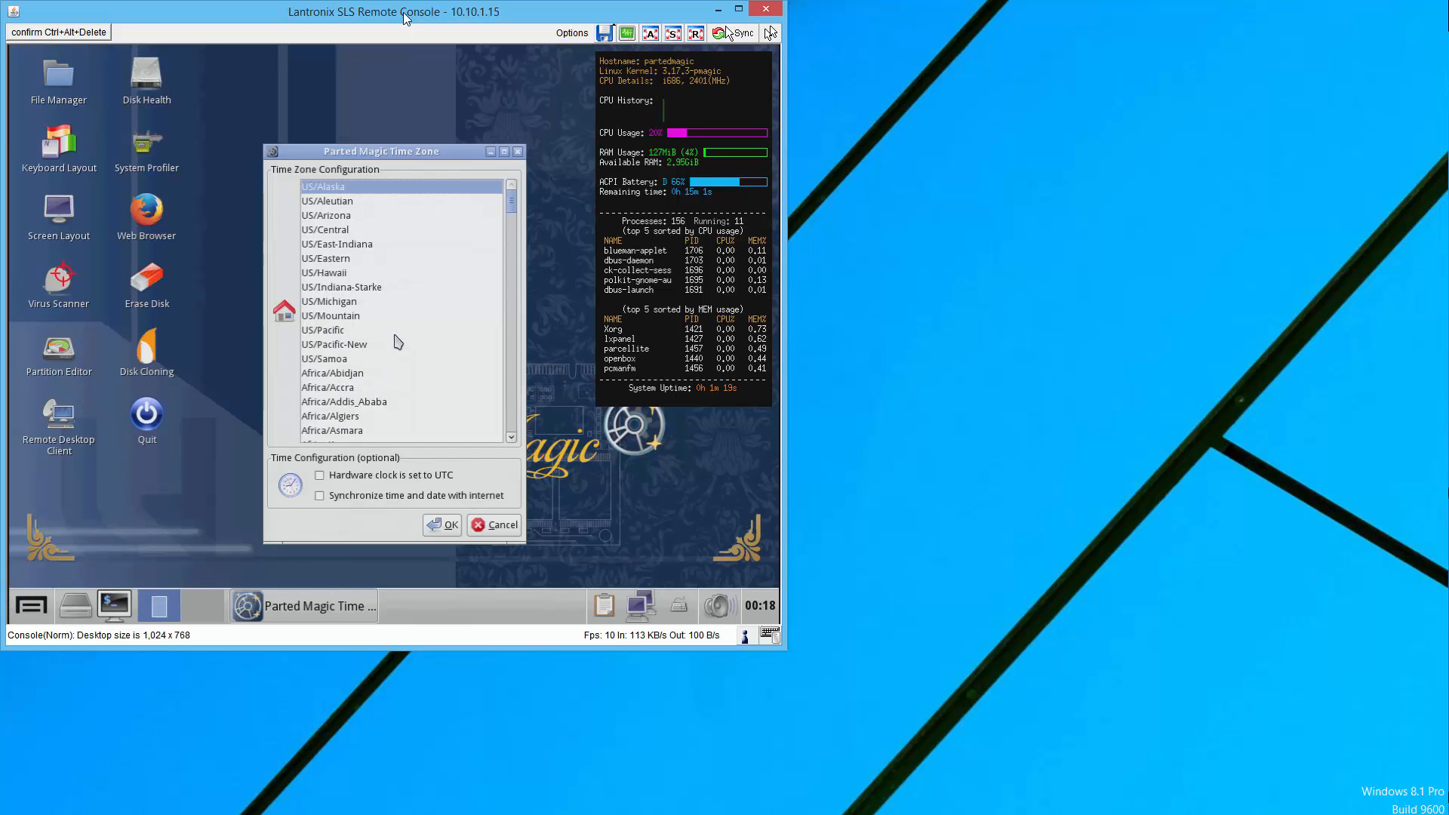
Set the Parted Magic time zone to US/Eastern and confirm it
left_click(326, 258)
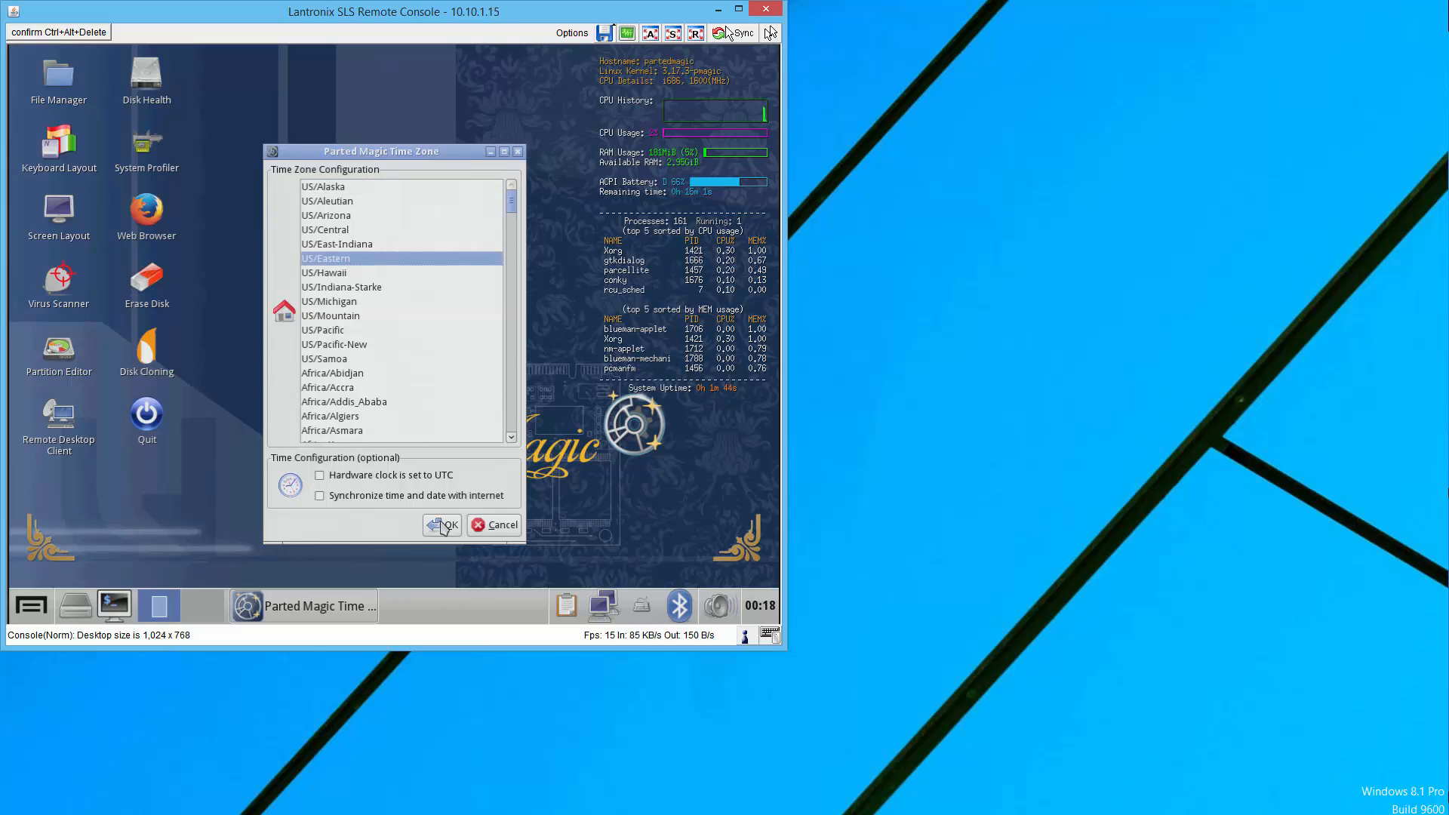
left_click(444, 525)
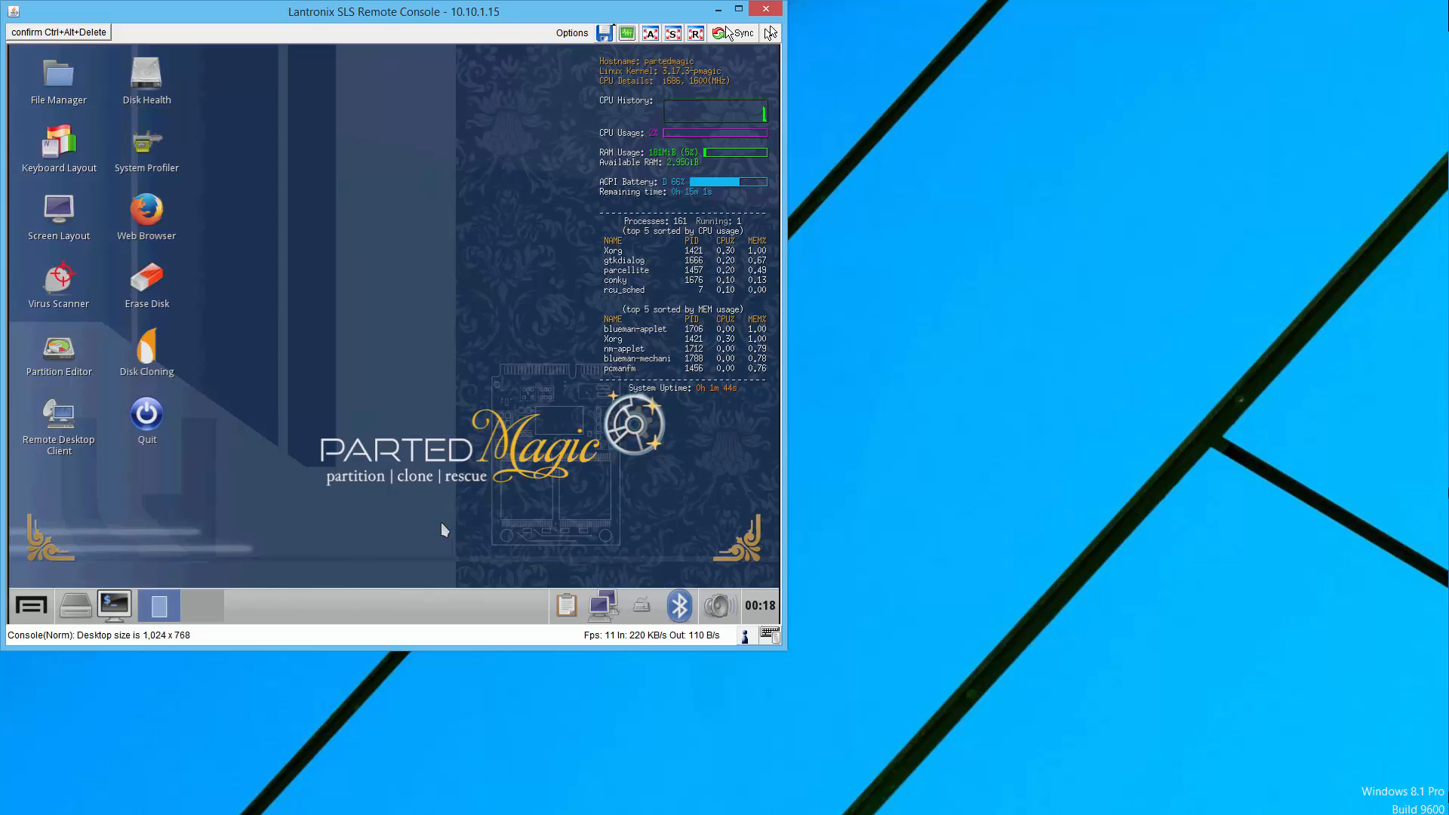
mouse_move(298, 407)
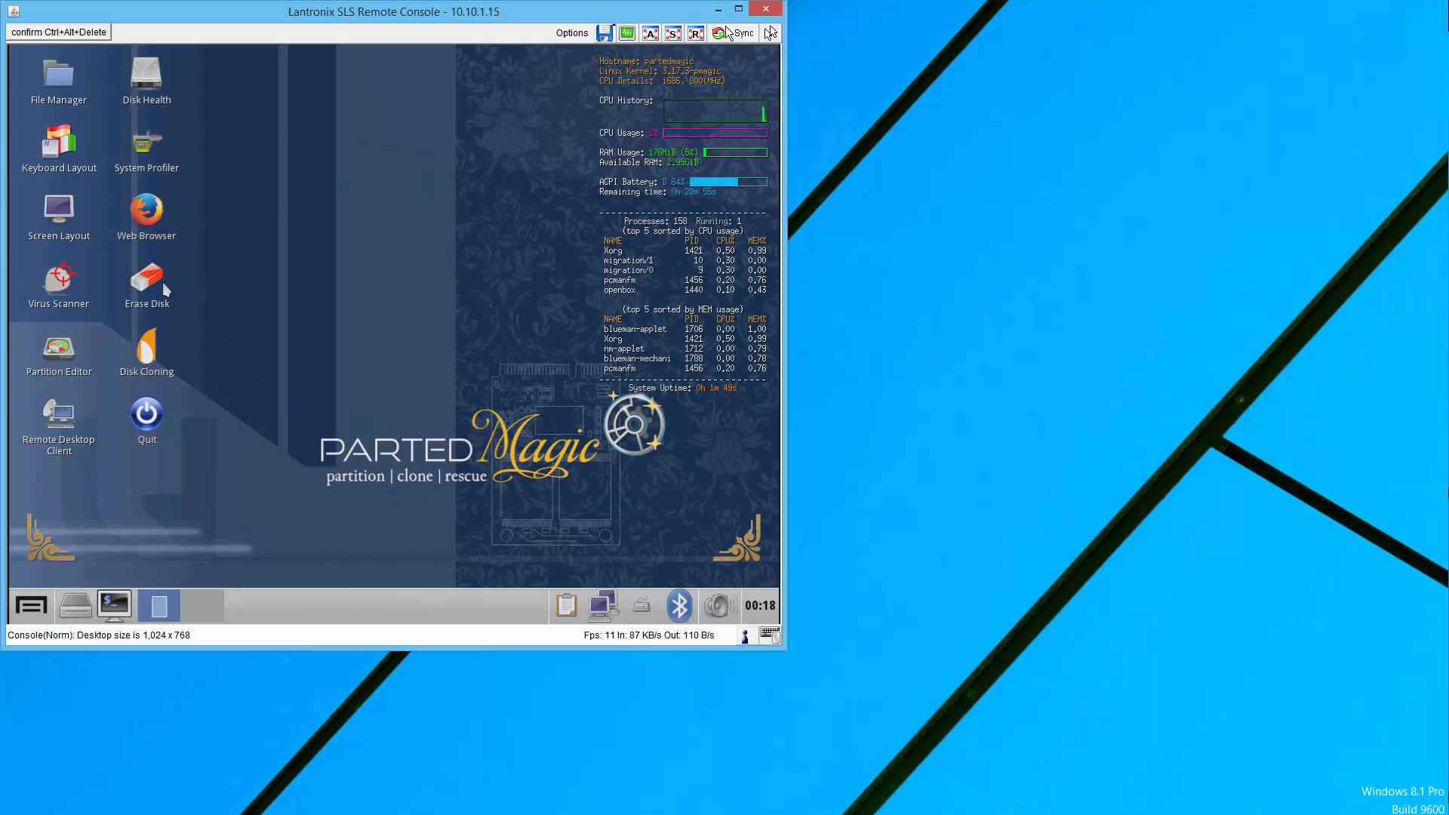
Start Erase Disk and choose ATA Secure Erase to wipe the internal drive at hardware level
double_click(147, 278)
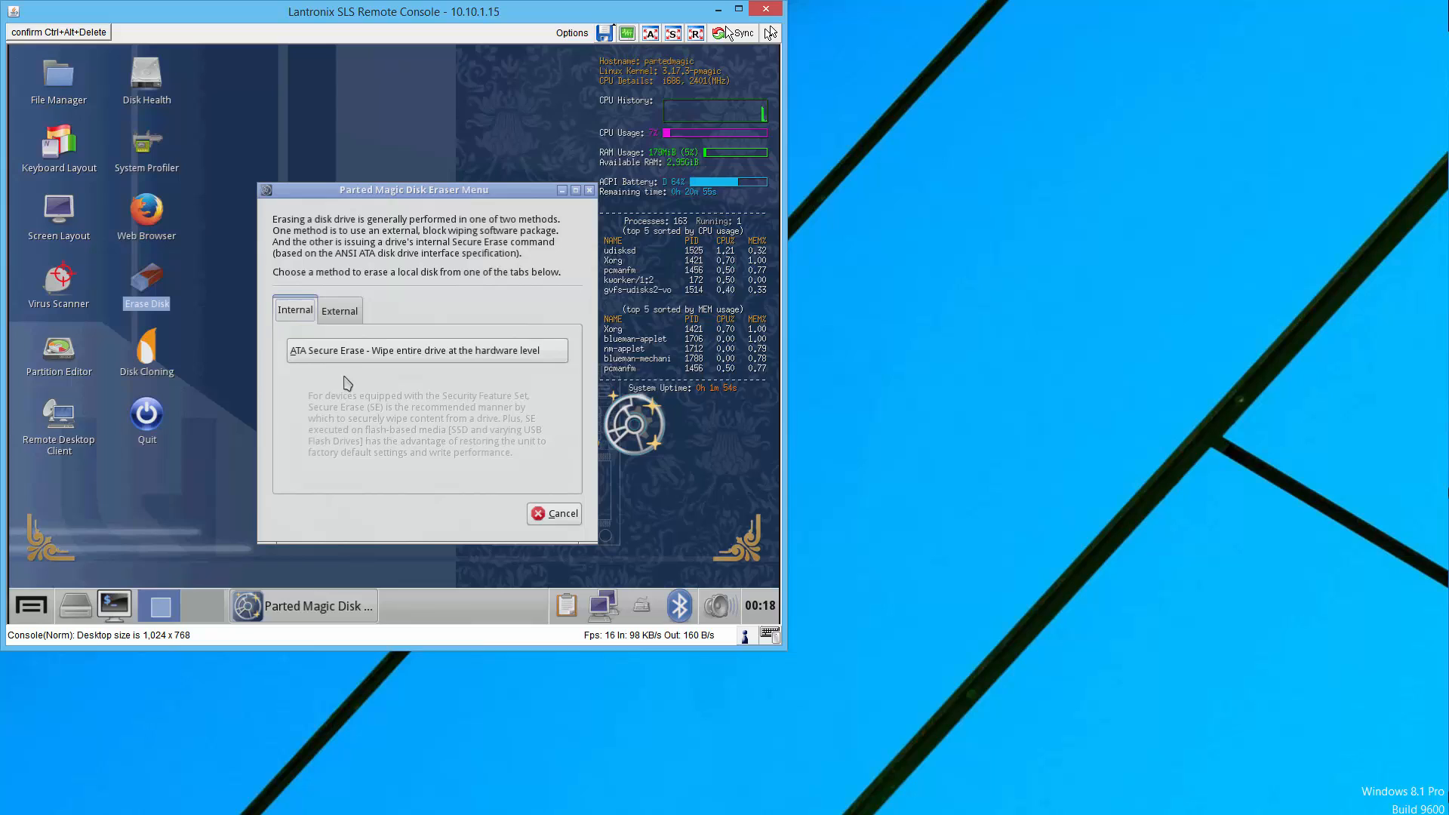
left_click(415, 350)
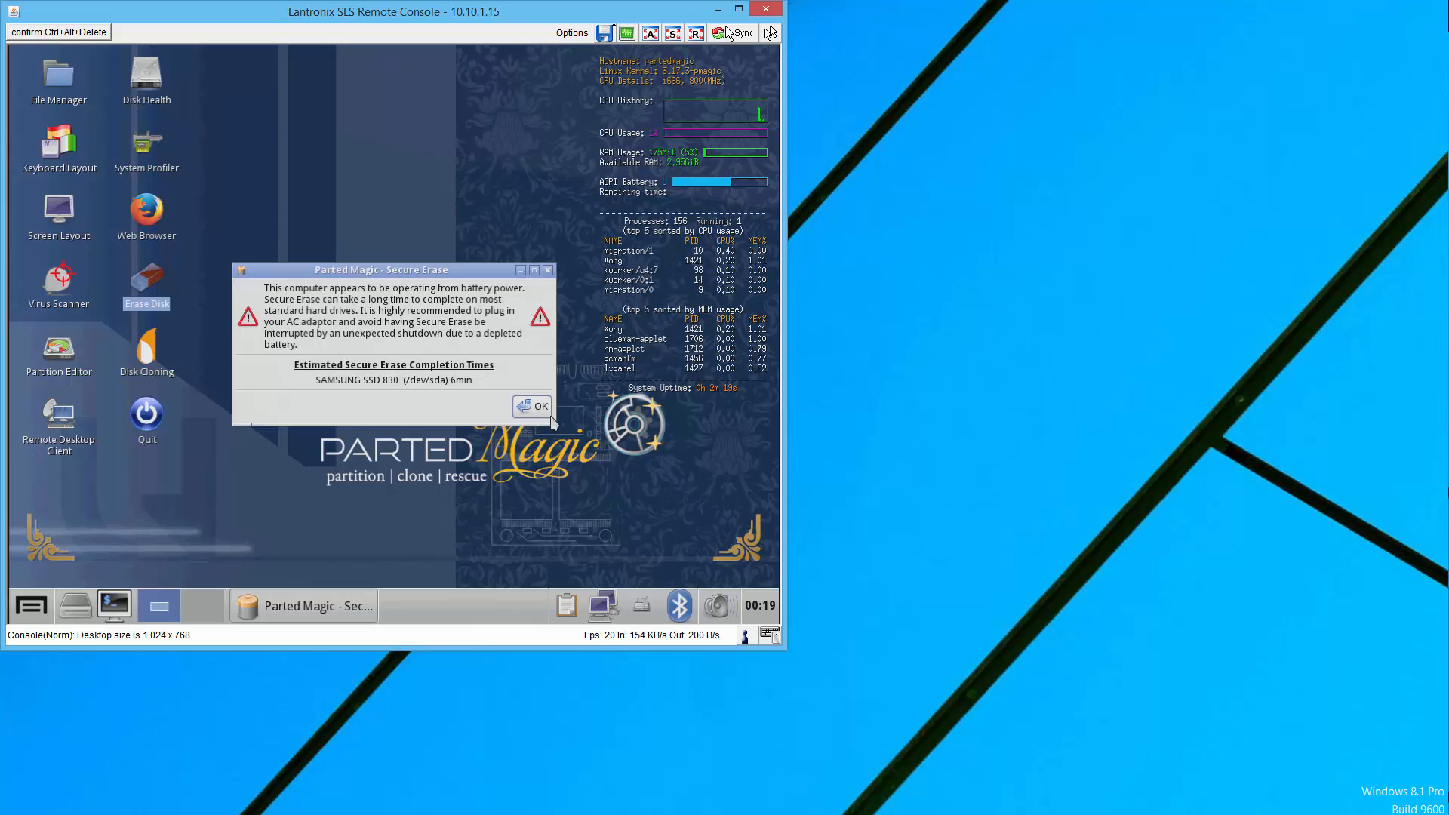
mouse_move(1180, 277)
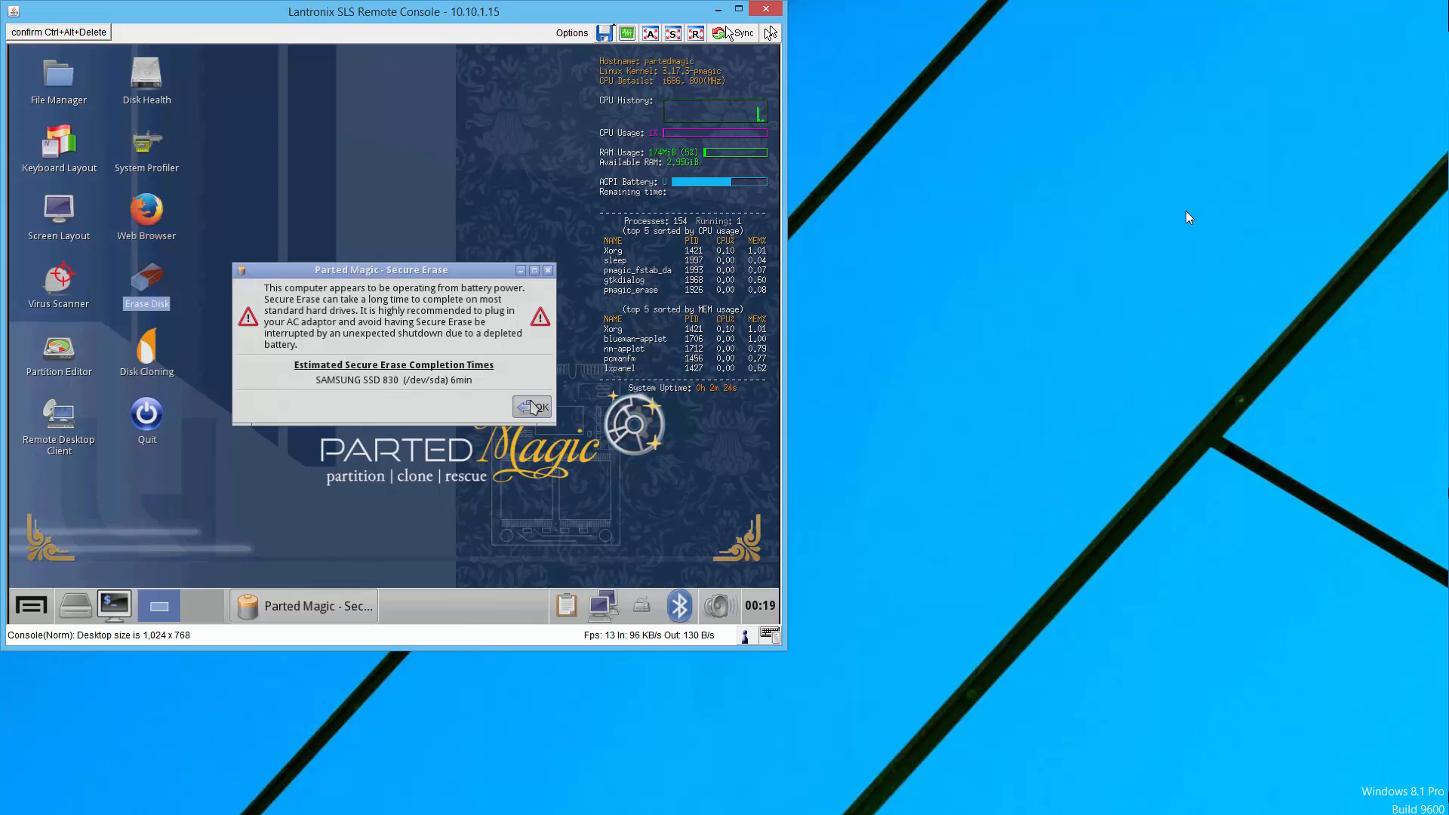
Acknowledge the battery warning, tick the Samsung SSD 830 at /dev/sda and continue to the confirmation
left_click(532, 408)
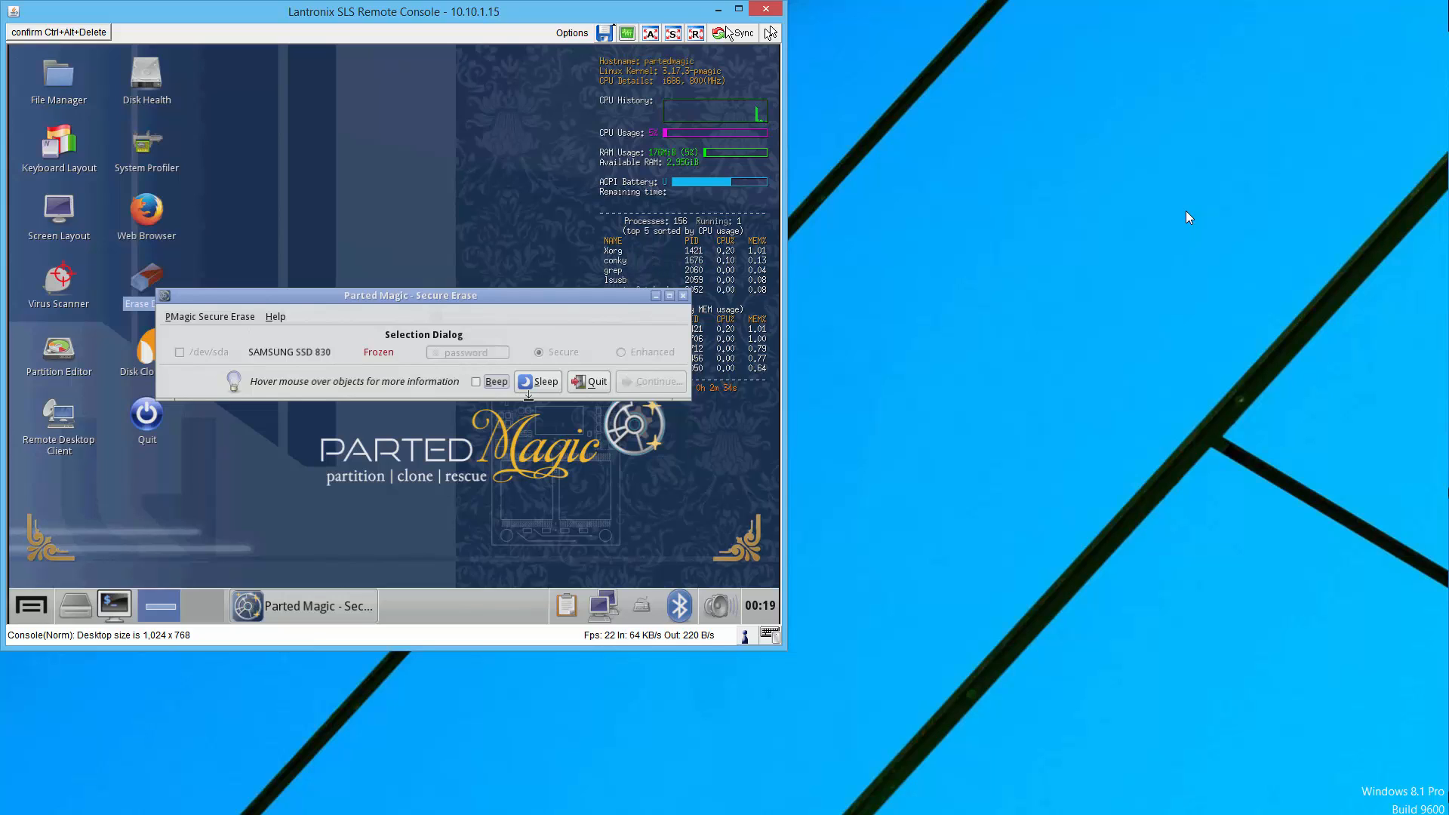
mouse_move(537, 399)
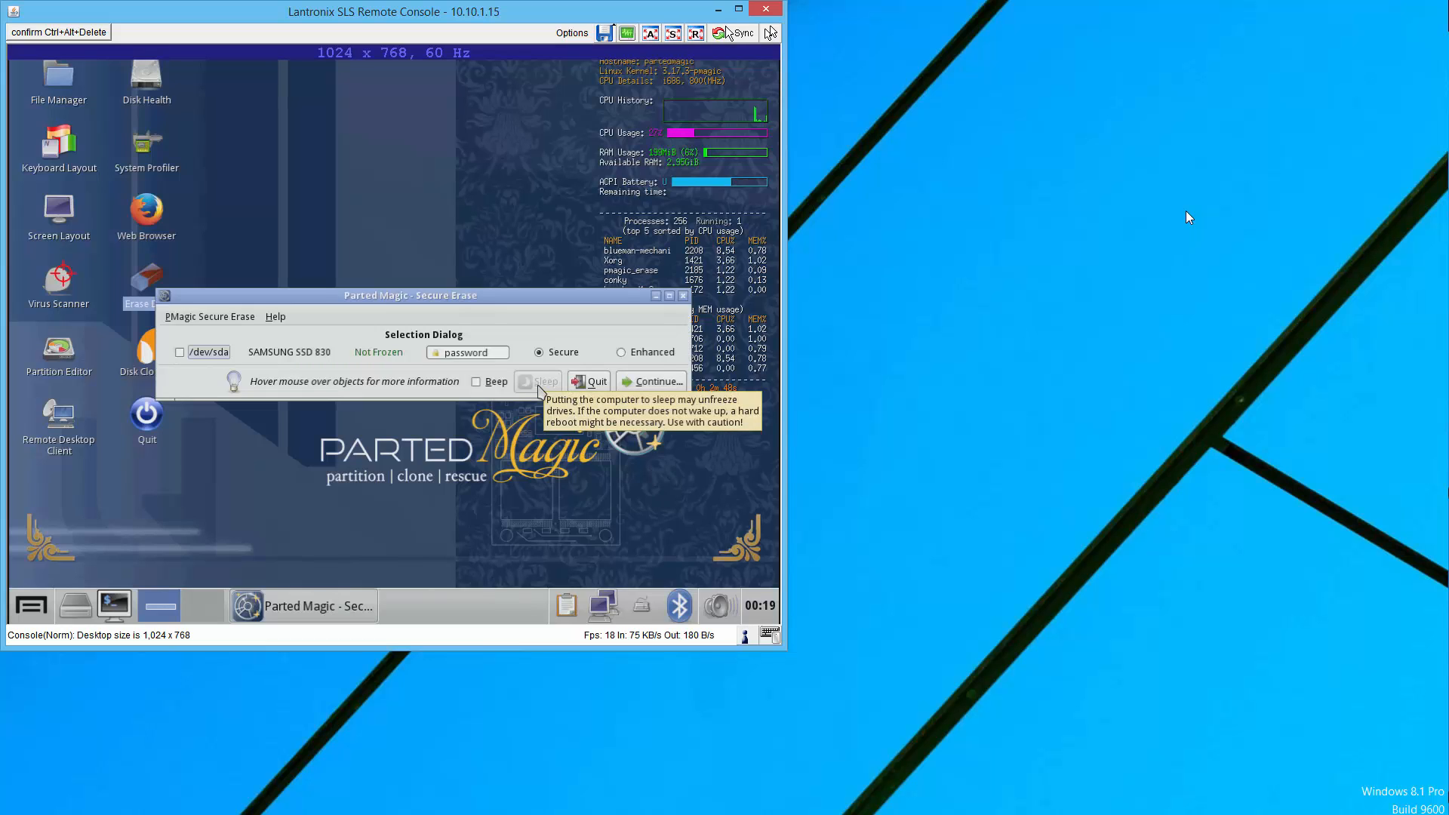
left_click(179, 351)
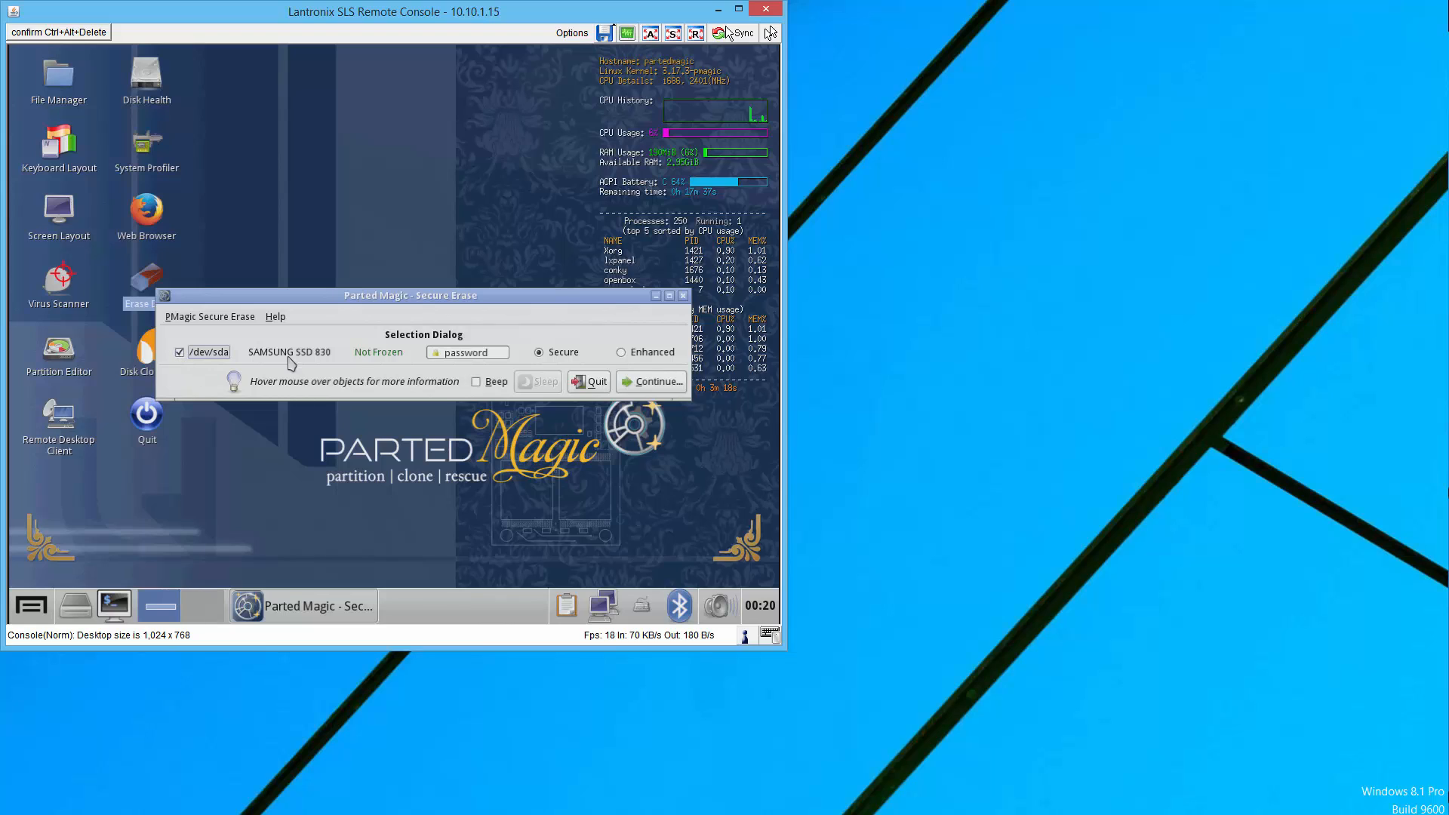
left_click(652, 380)
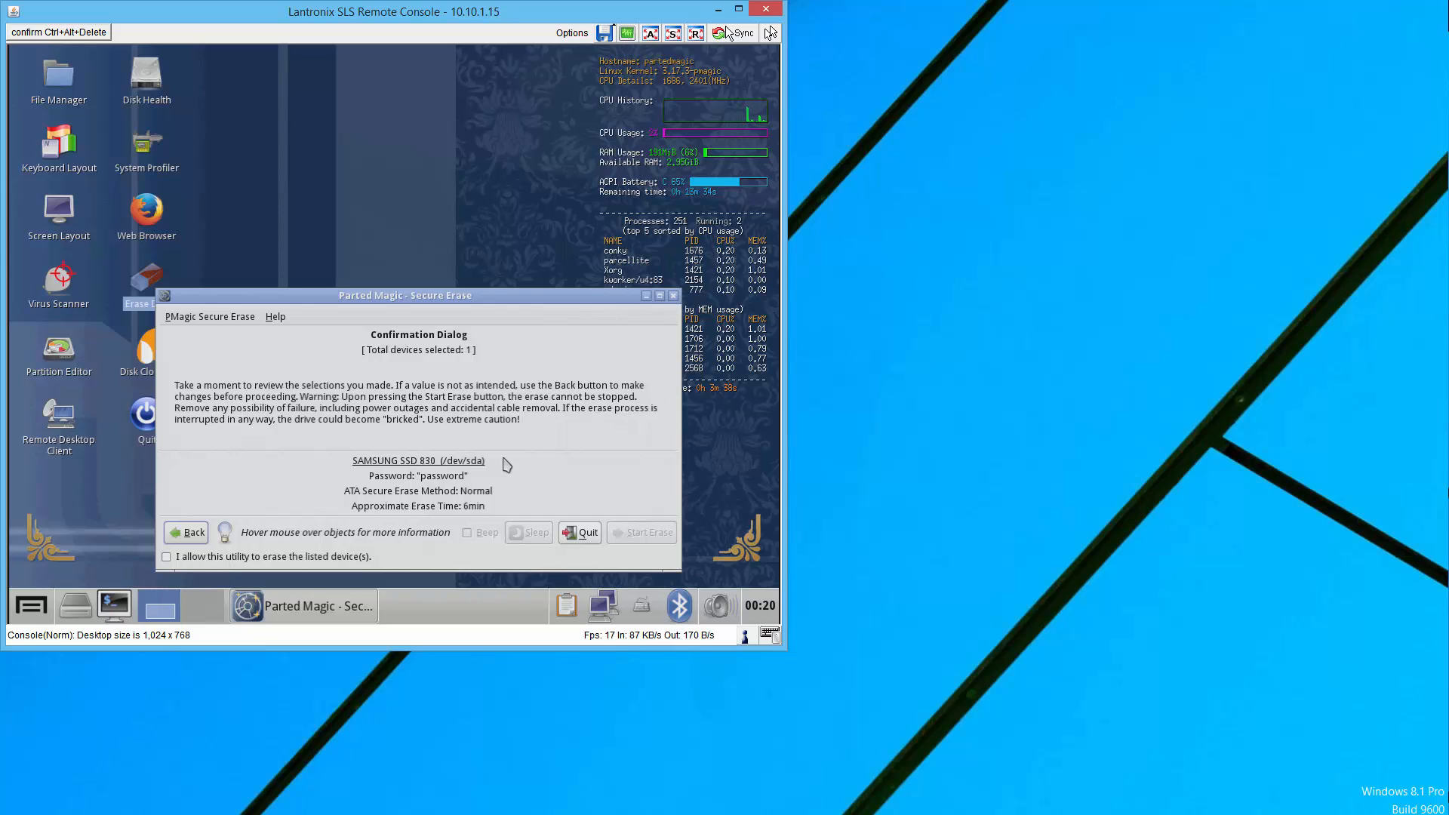
Allow erasing the listed /dev/sda and start the Secure Erase of the Samsung SSD 830
left_click(166, 555)
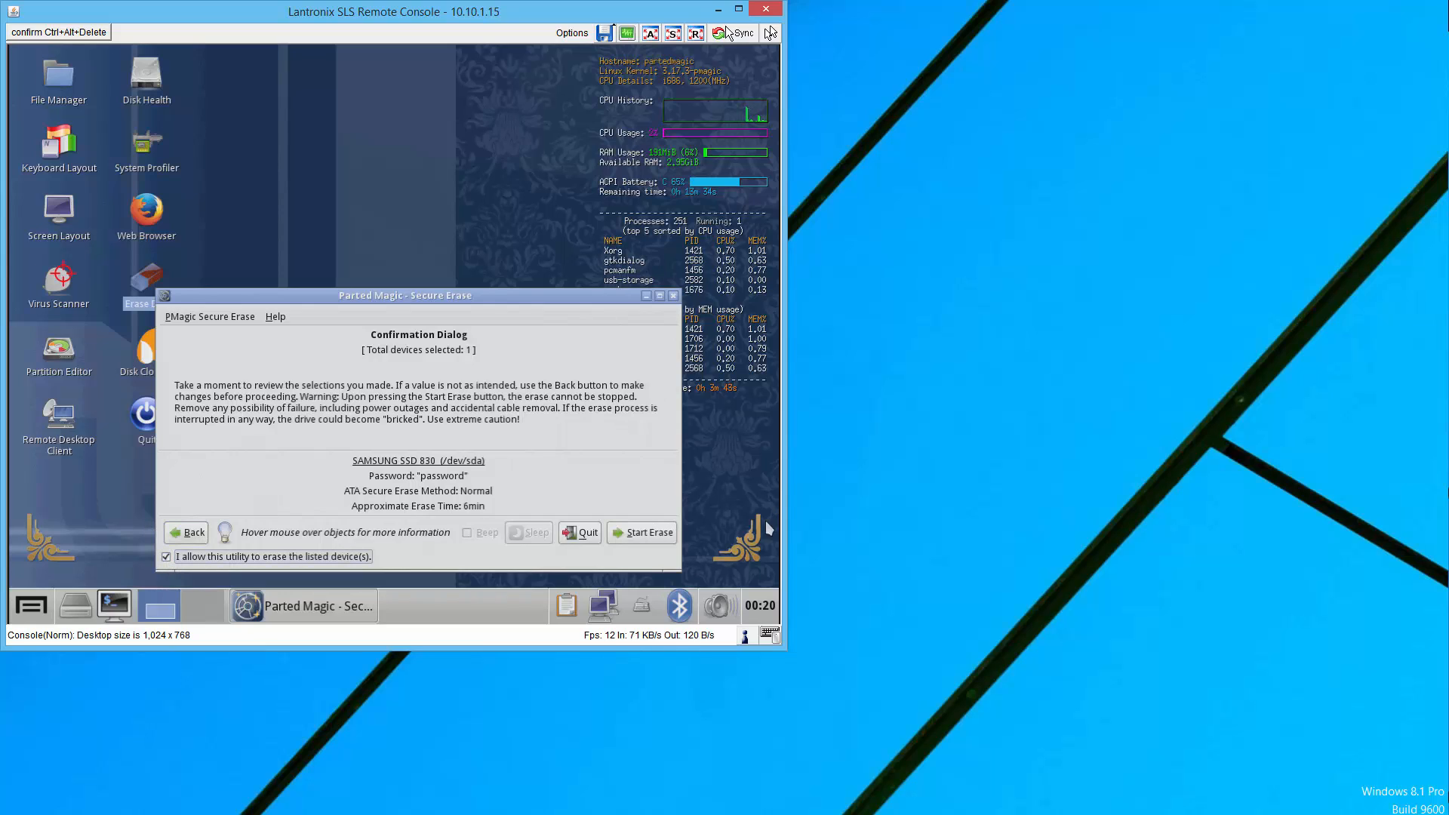
left_click(641, 533)
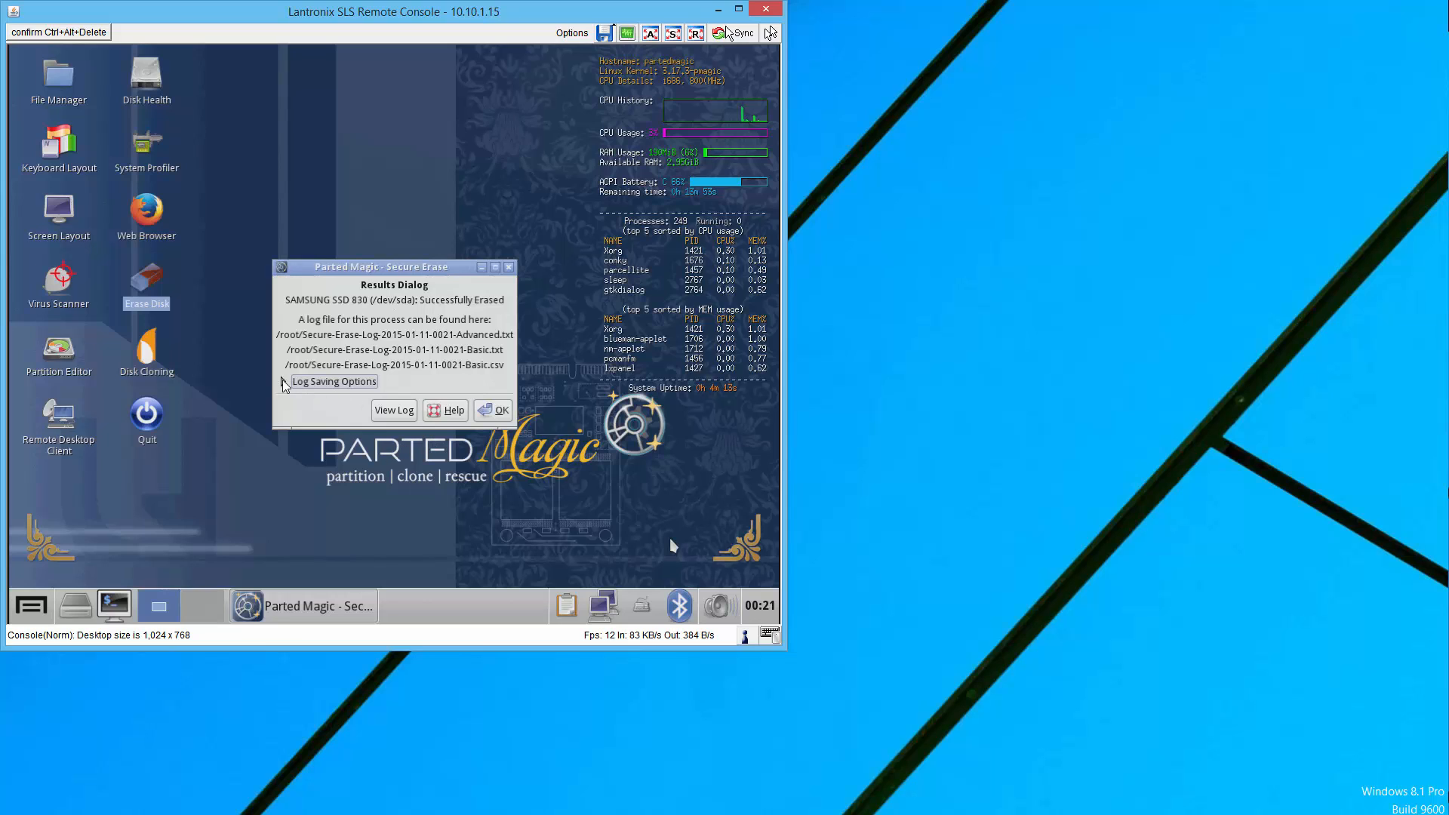
Dismiss the erase results, quit Parted Magic and turn off the computer
left_click(501, 411)
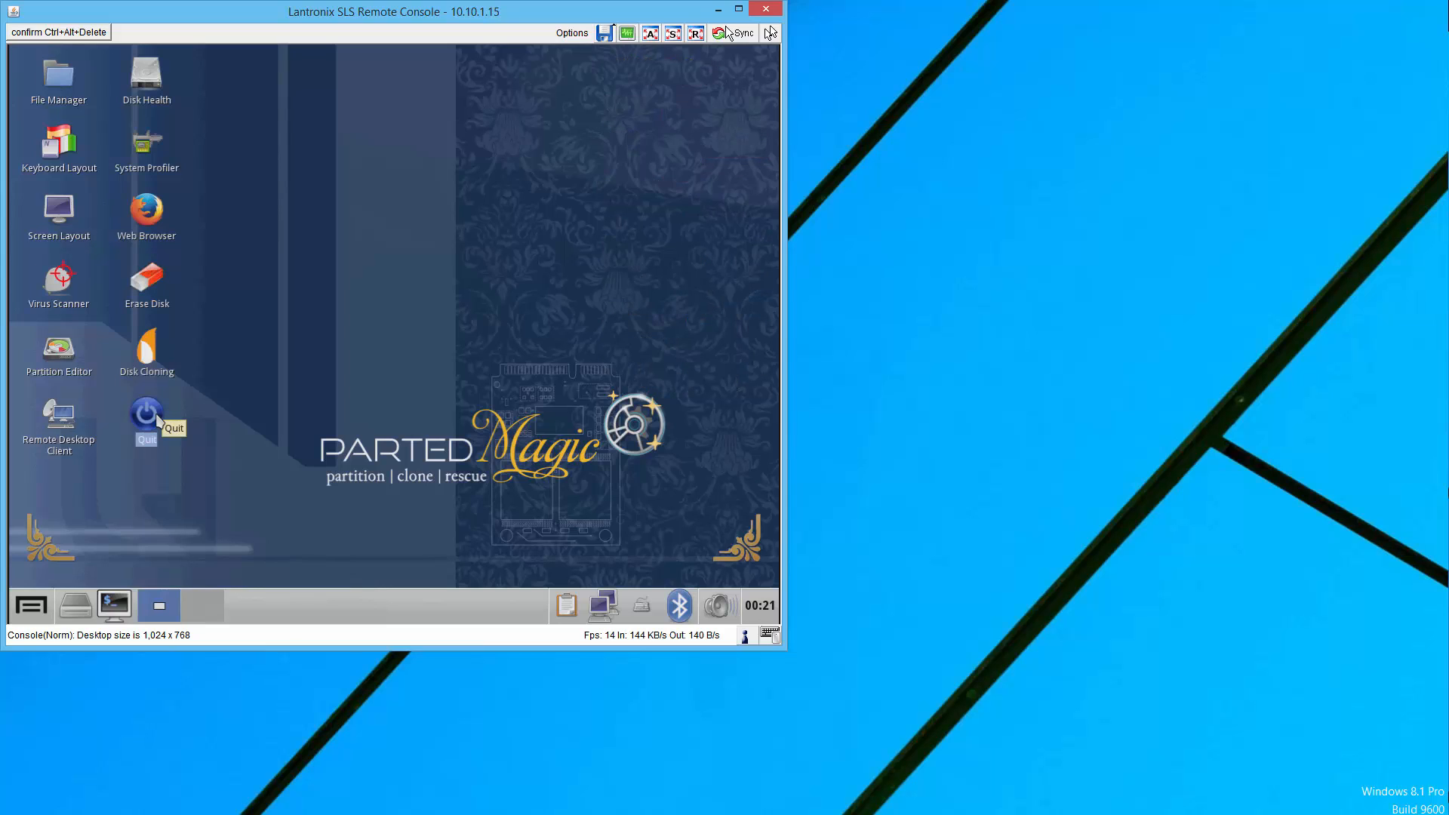
left_click(146, 412)
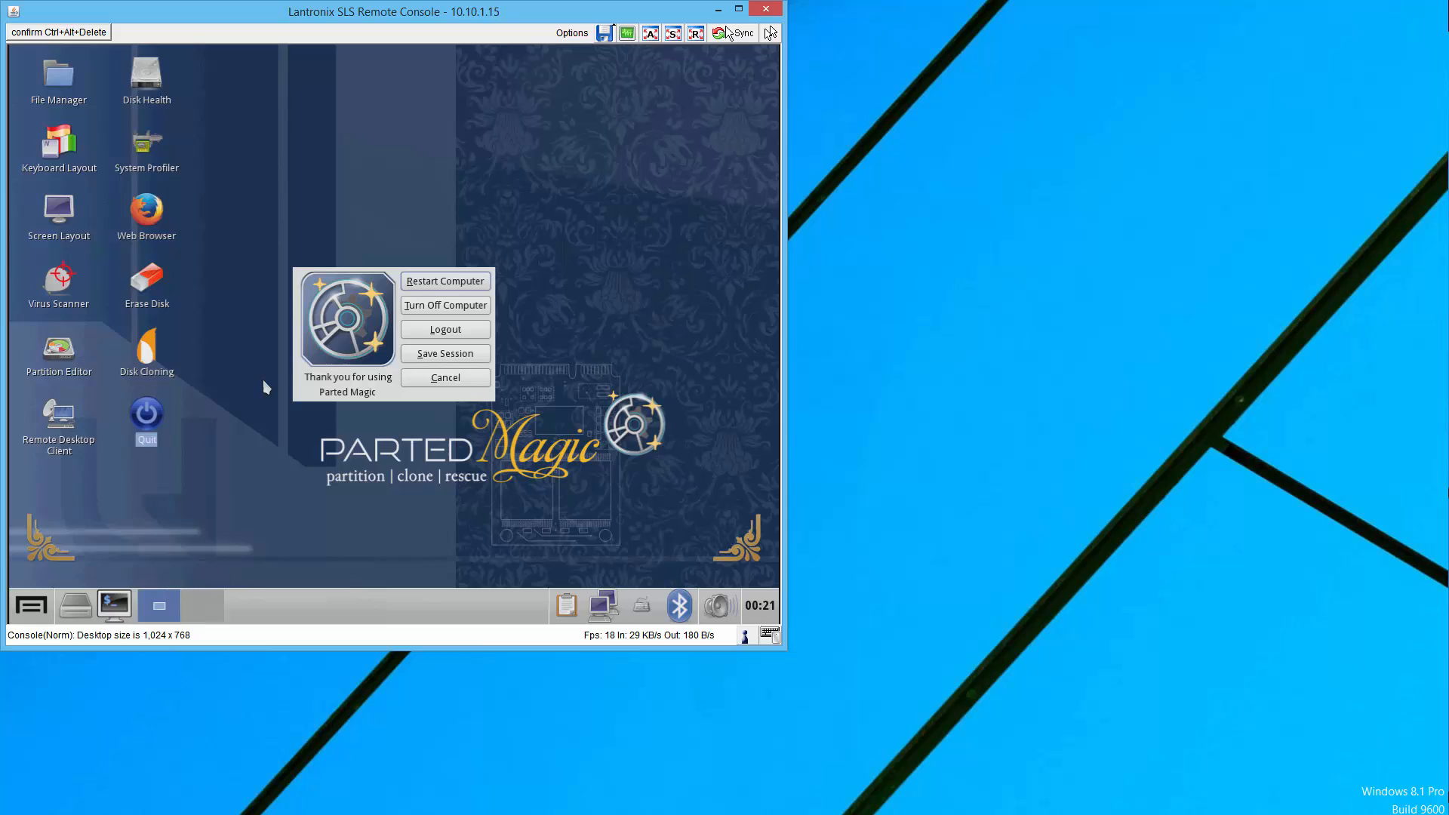
mouse_move(401, 317)
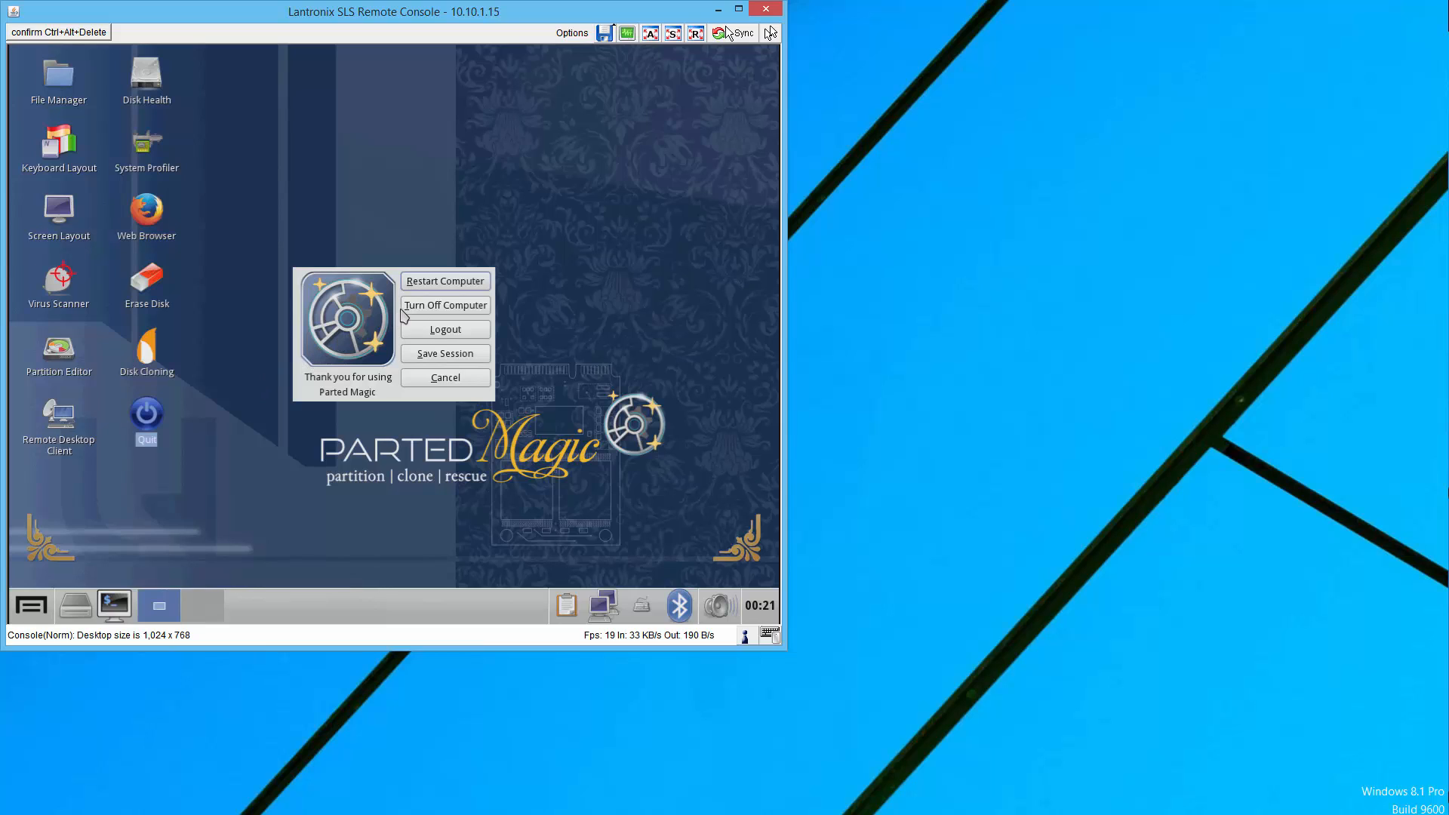
left_click(444, 329)
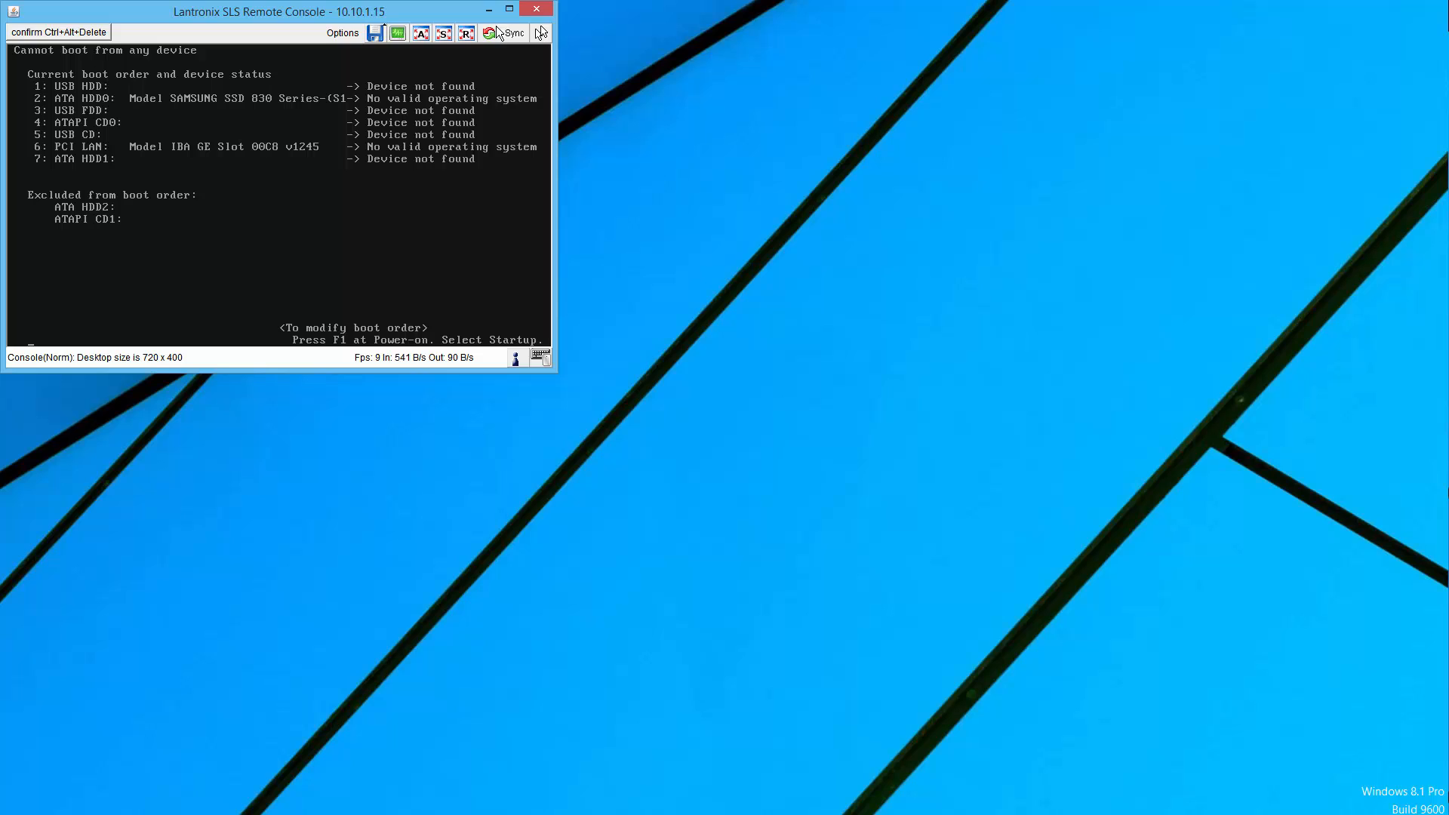
mouse_move(128, 20)
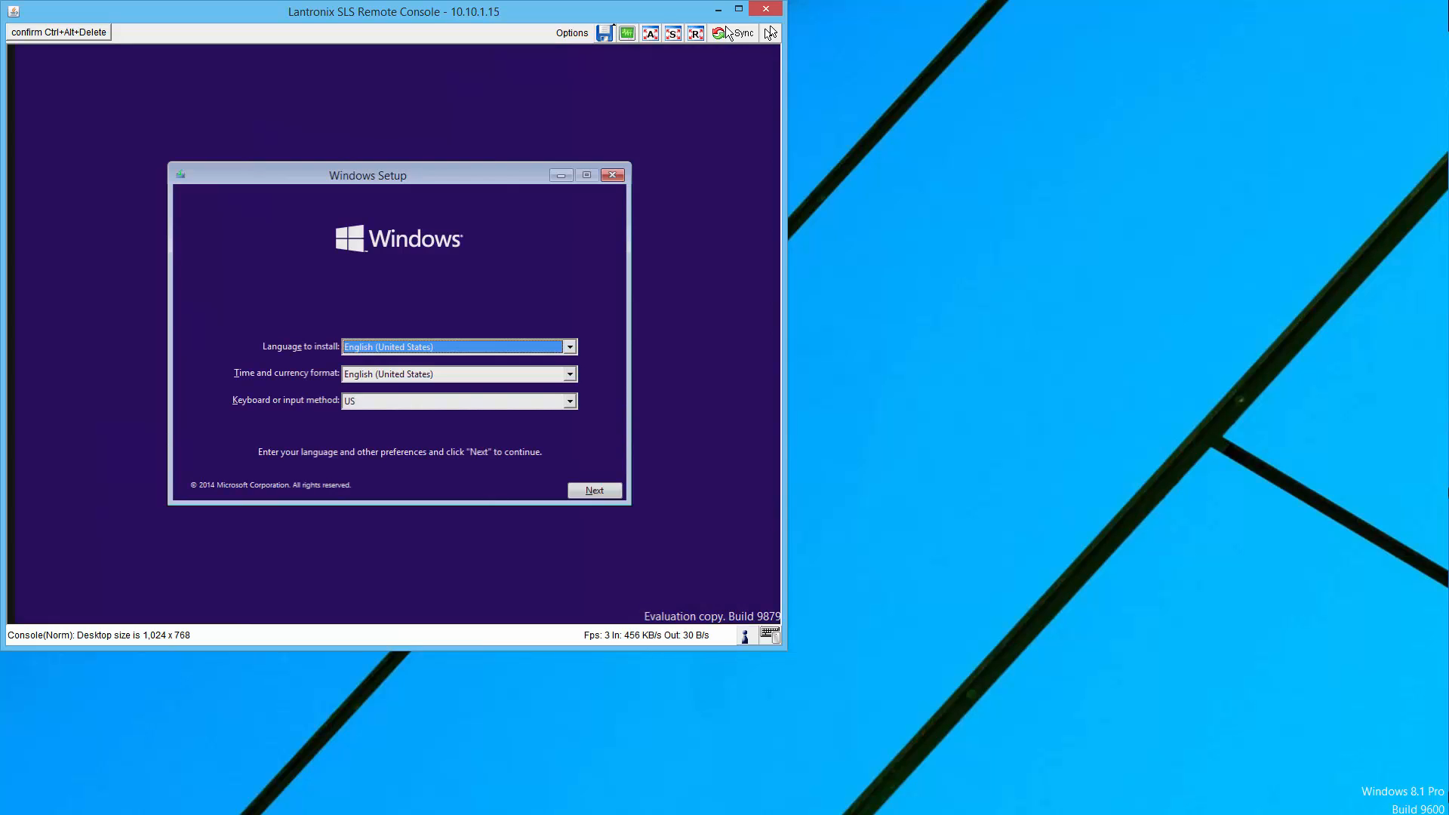
Accept defaults and license terms, then install Windows onto the unallocated 238.5 GB Drive 0
left_click(595, 488)
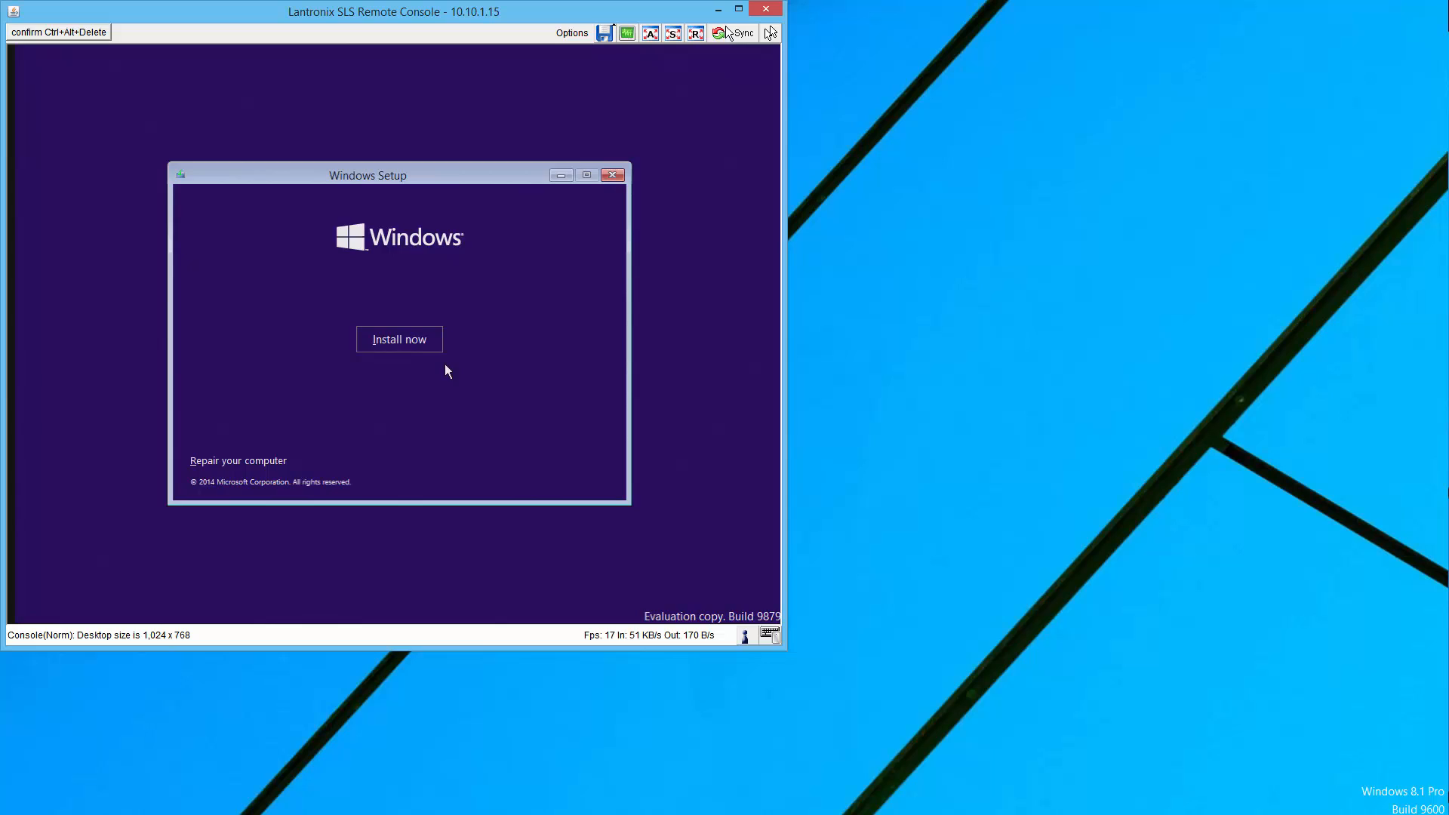
left_click(399, 338)
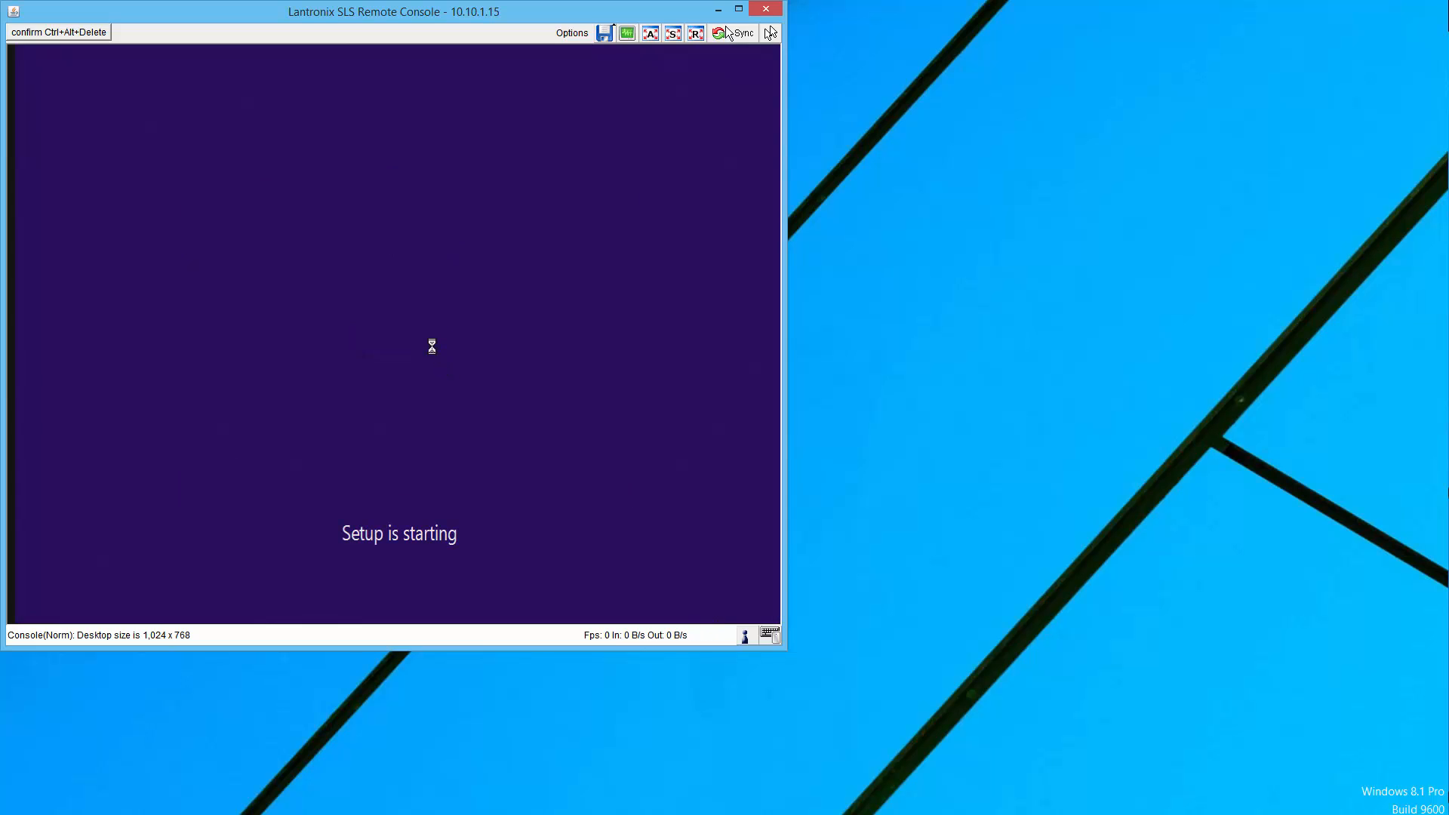
mouse_move(399, 332)
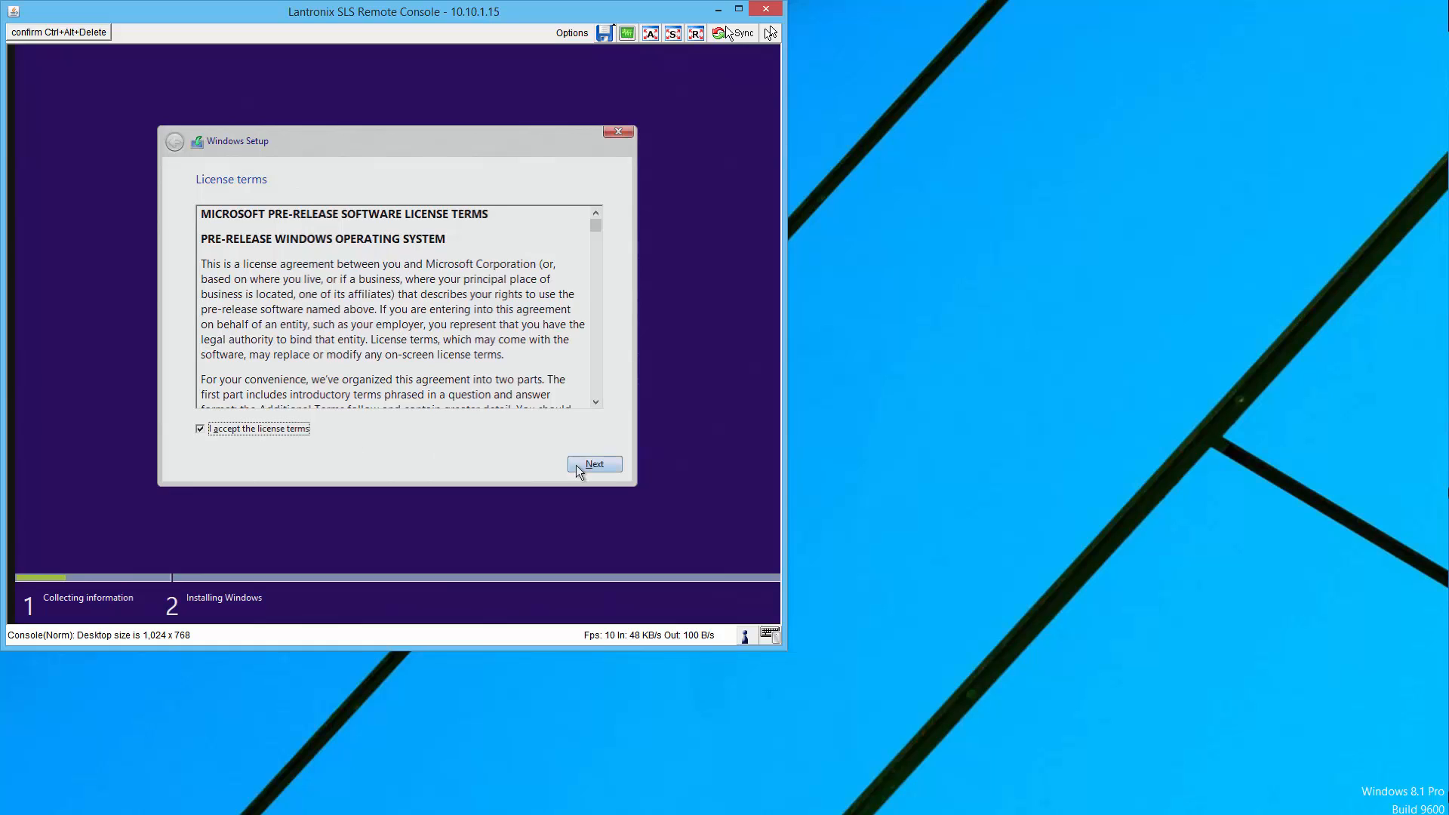
left_click(595, 465)
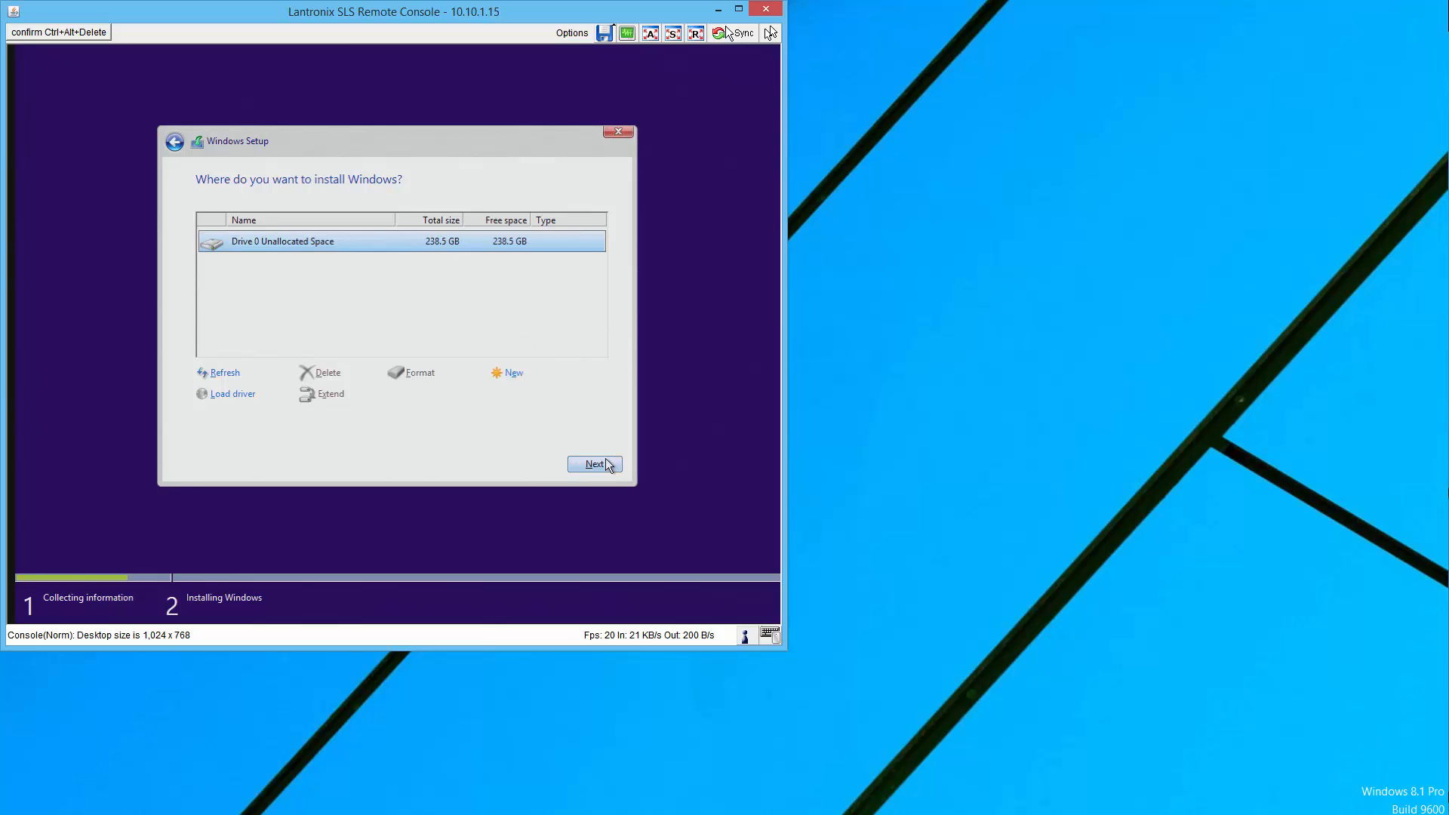
left_click(594, 465)
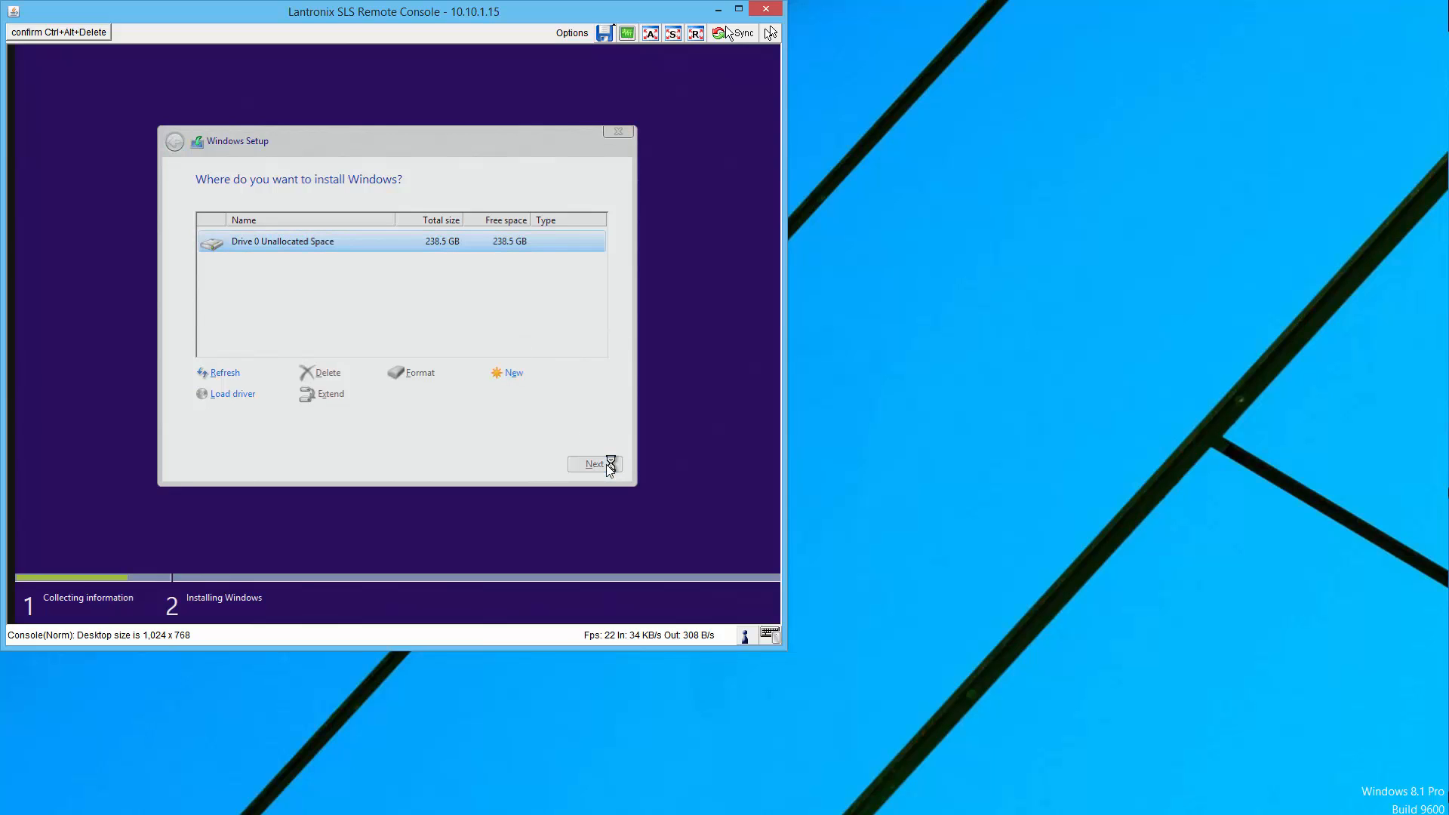
left_click(593, 463)
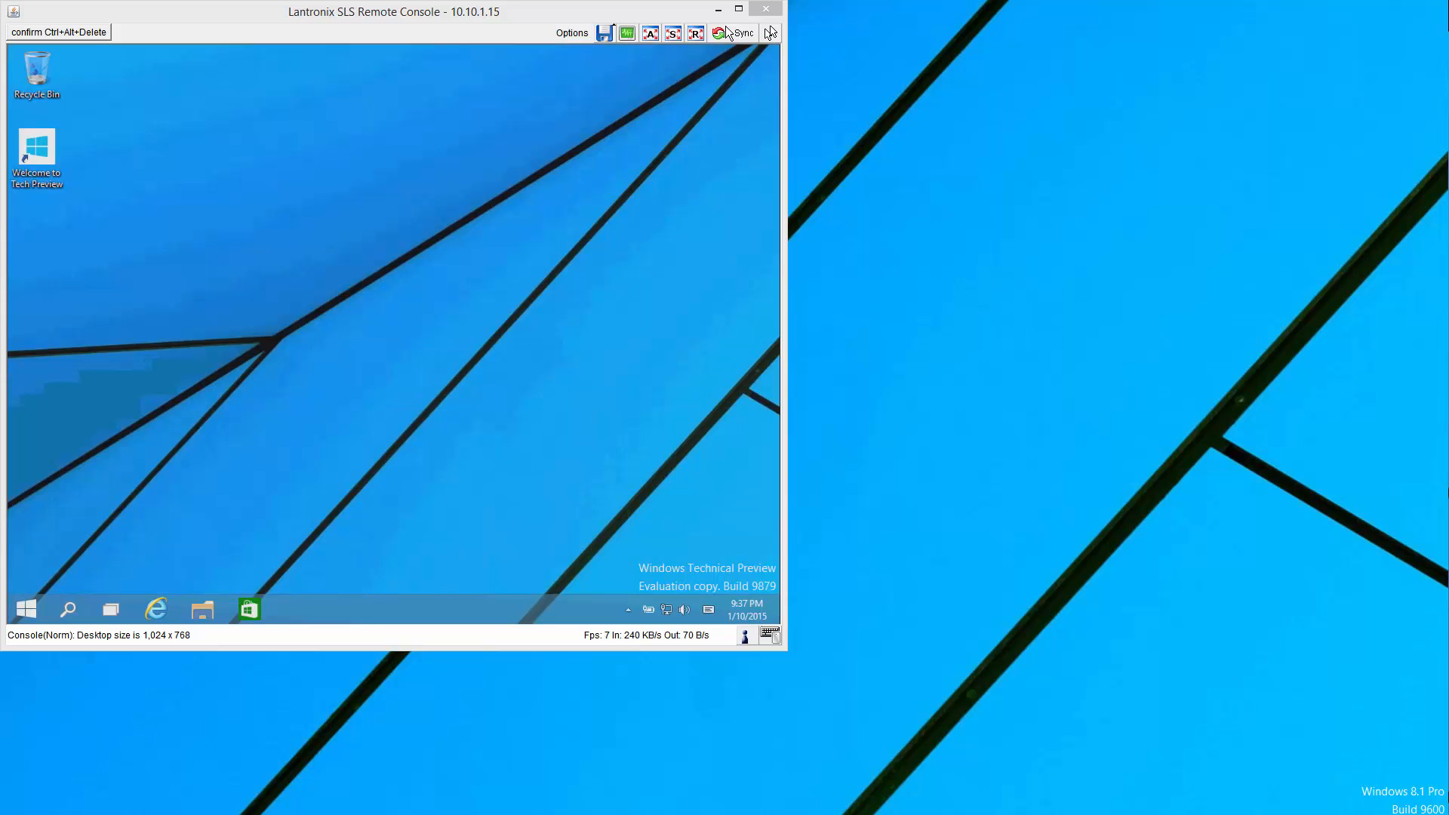
right_click(27, 608)
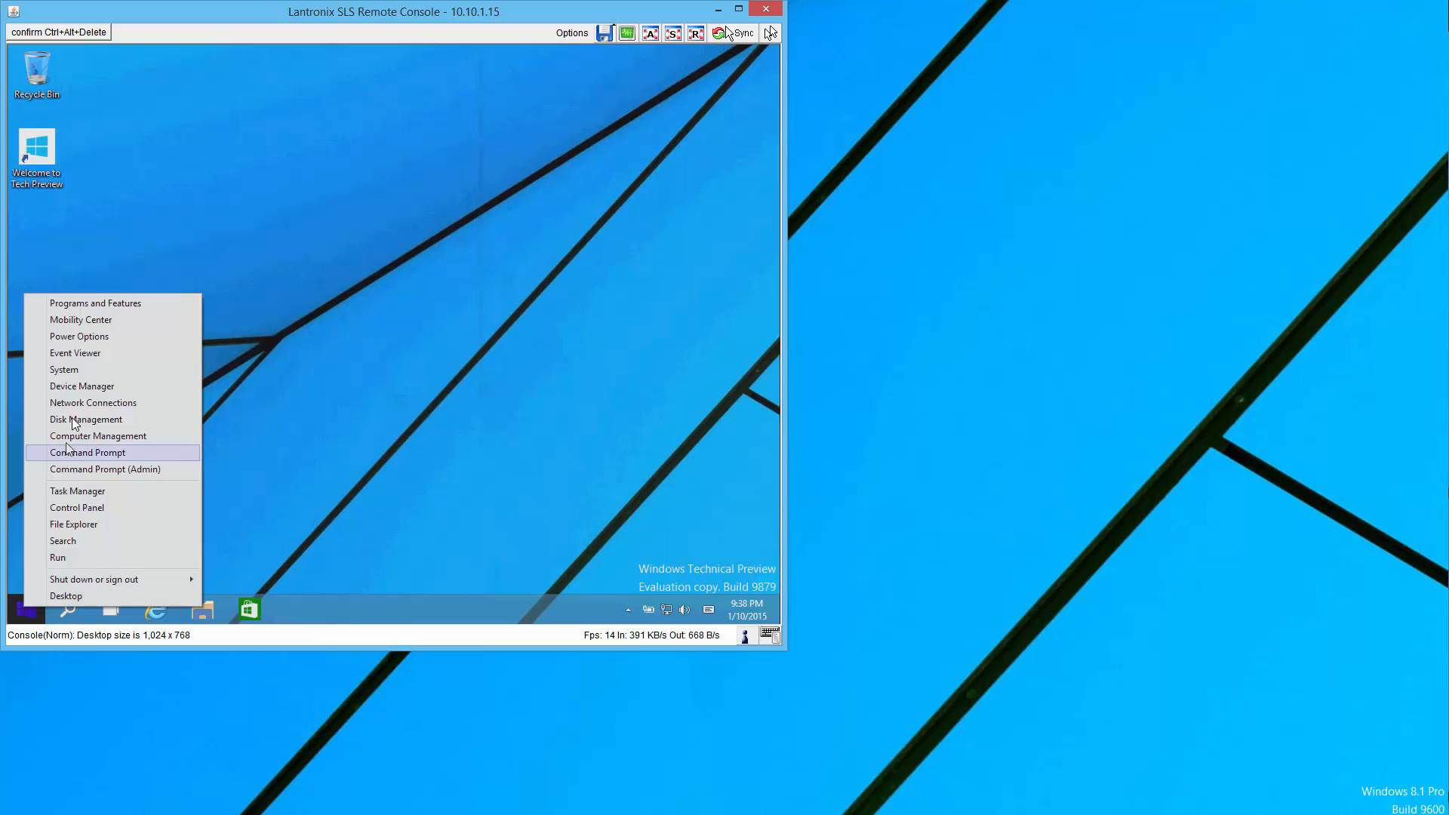
left_click(107, 389)
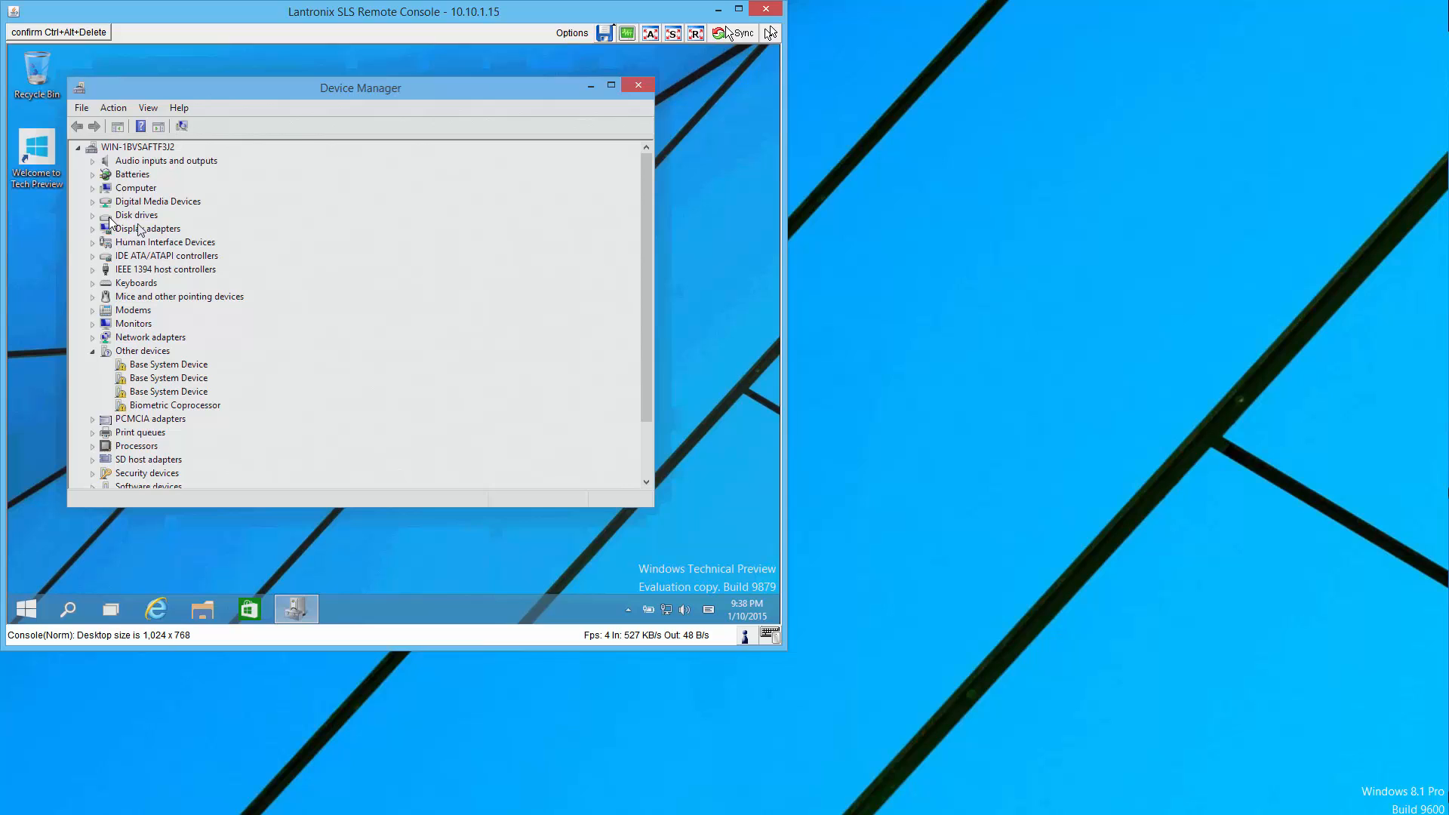
left_click(94, 214)
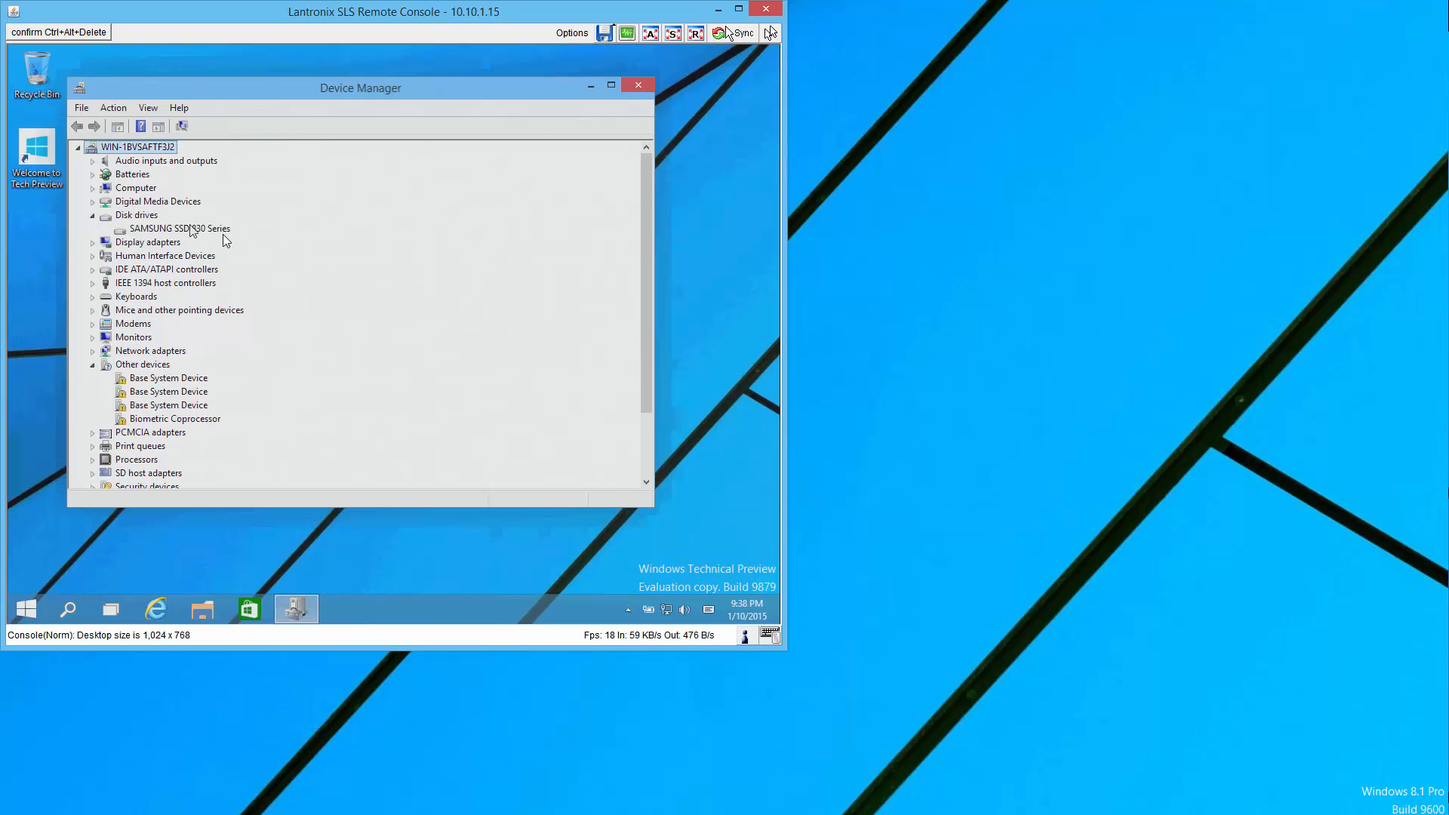
left_click(178, 228)
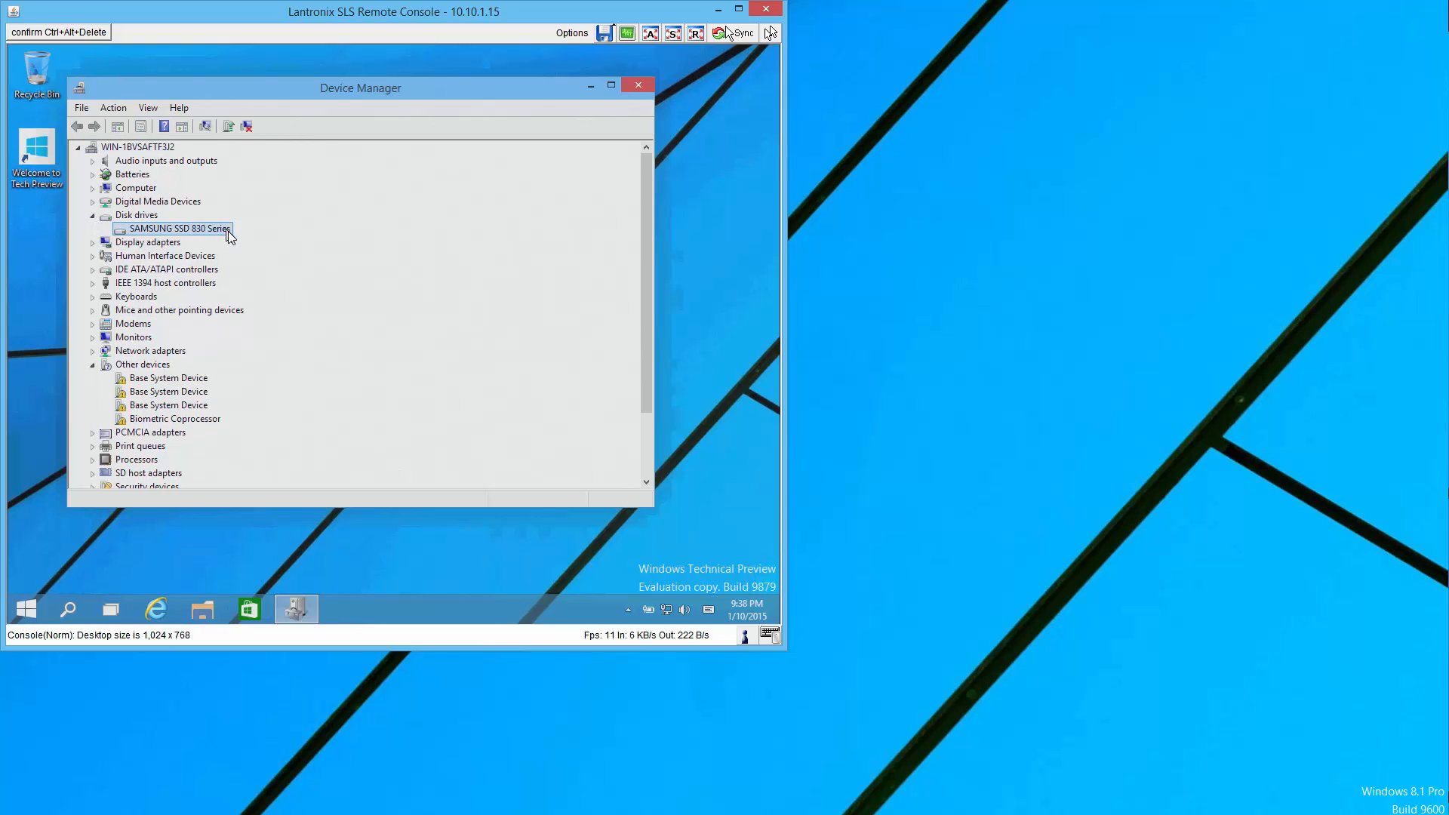
right_click(175, 228)
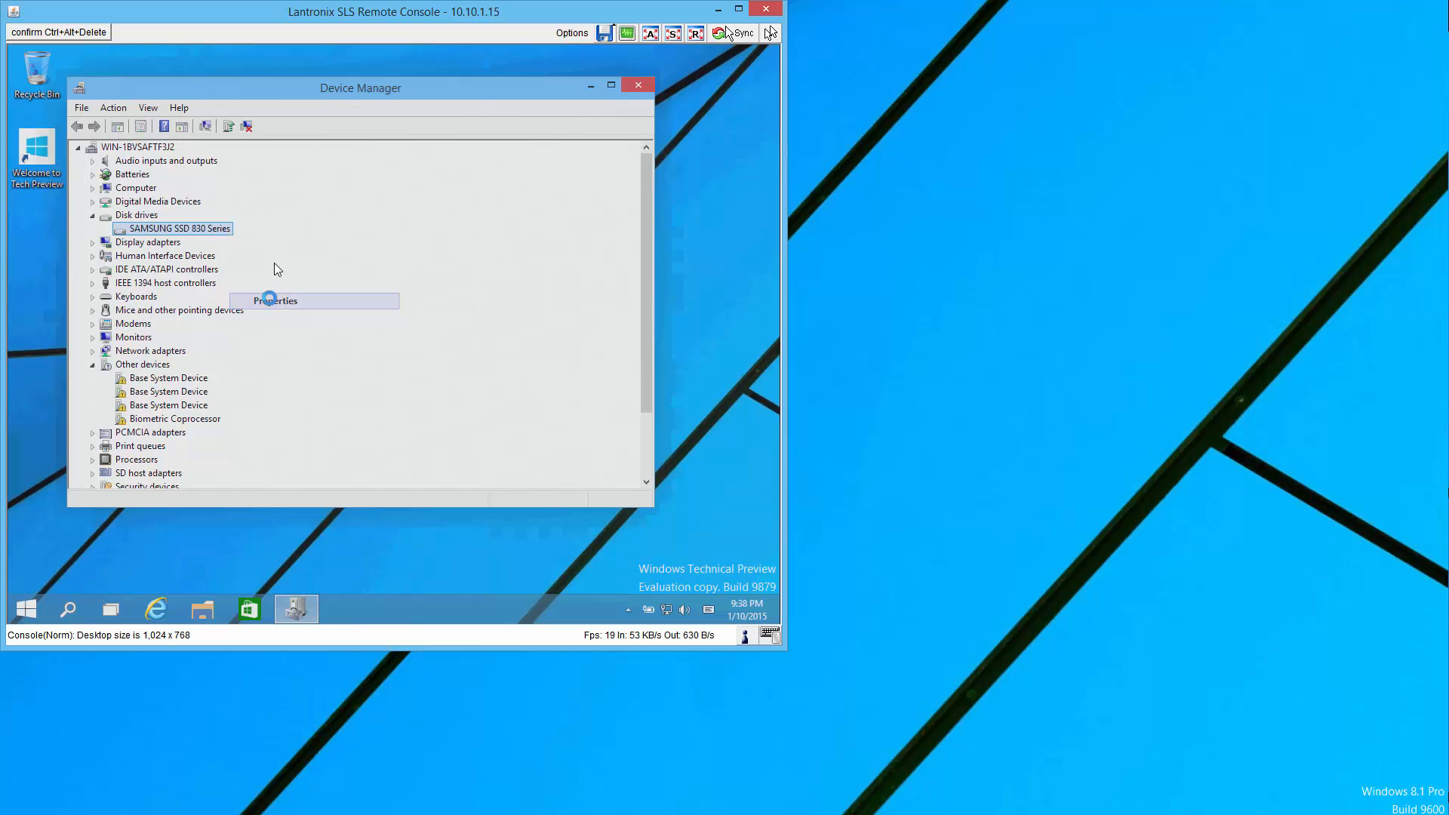
left_click(275, 300)
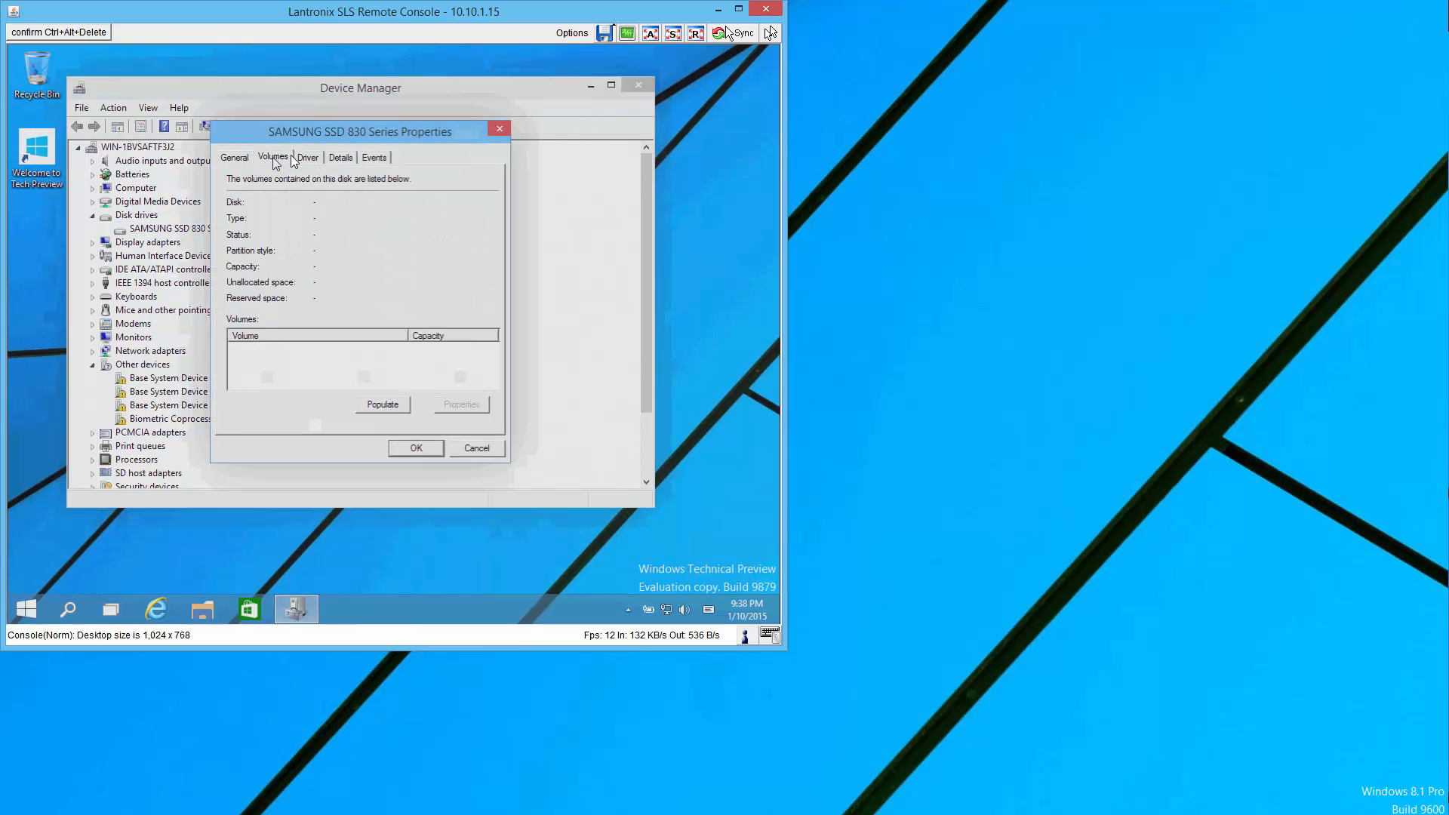
left_click(308, 157)
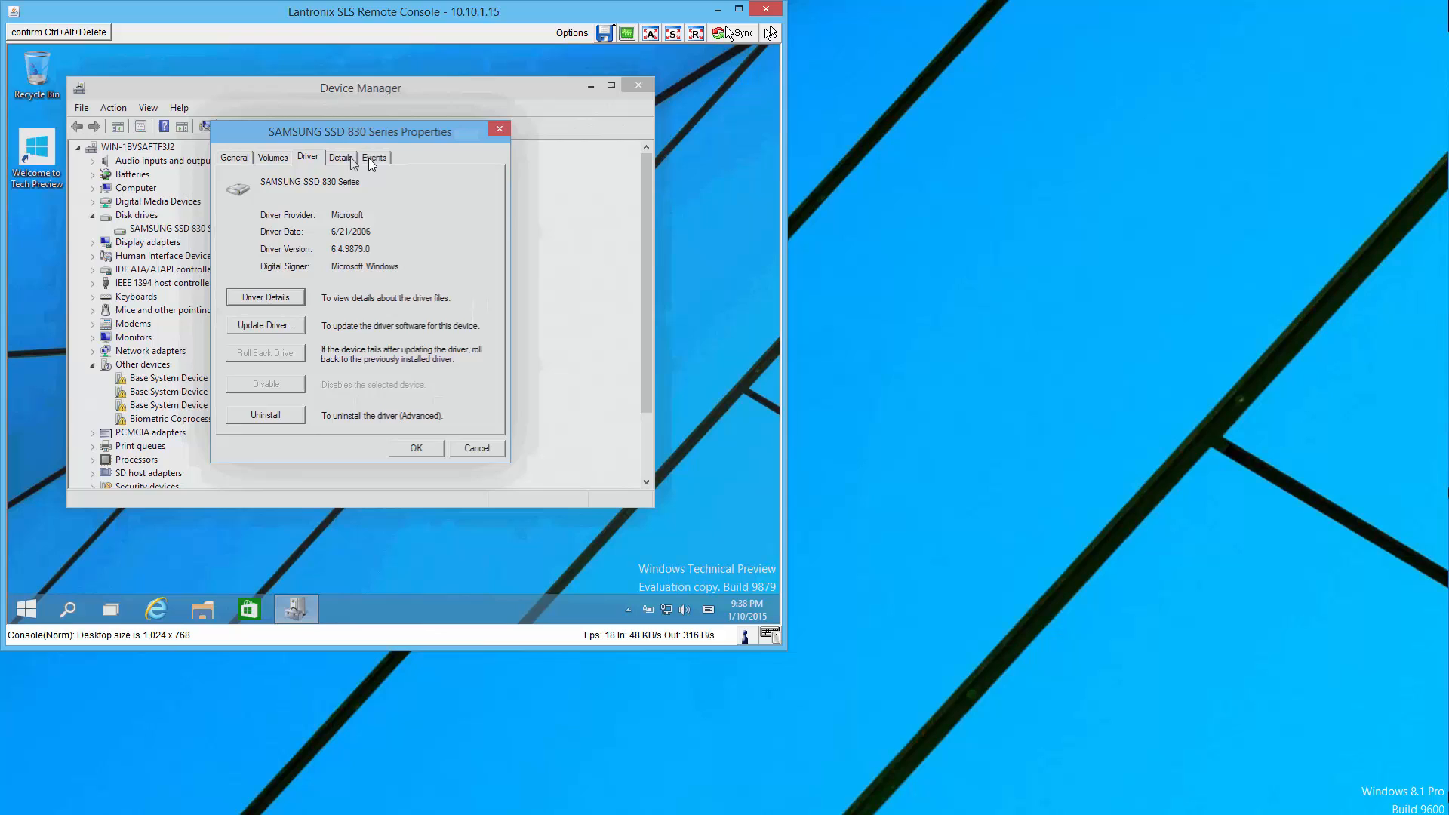
left_click(341, 157)
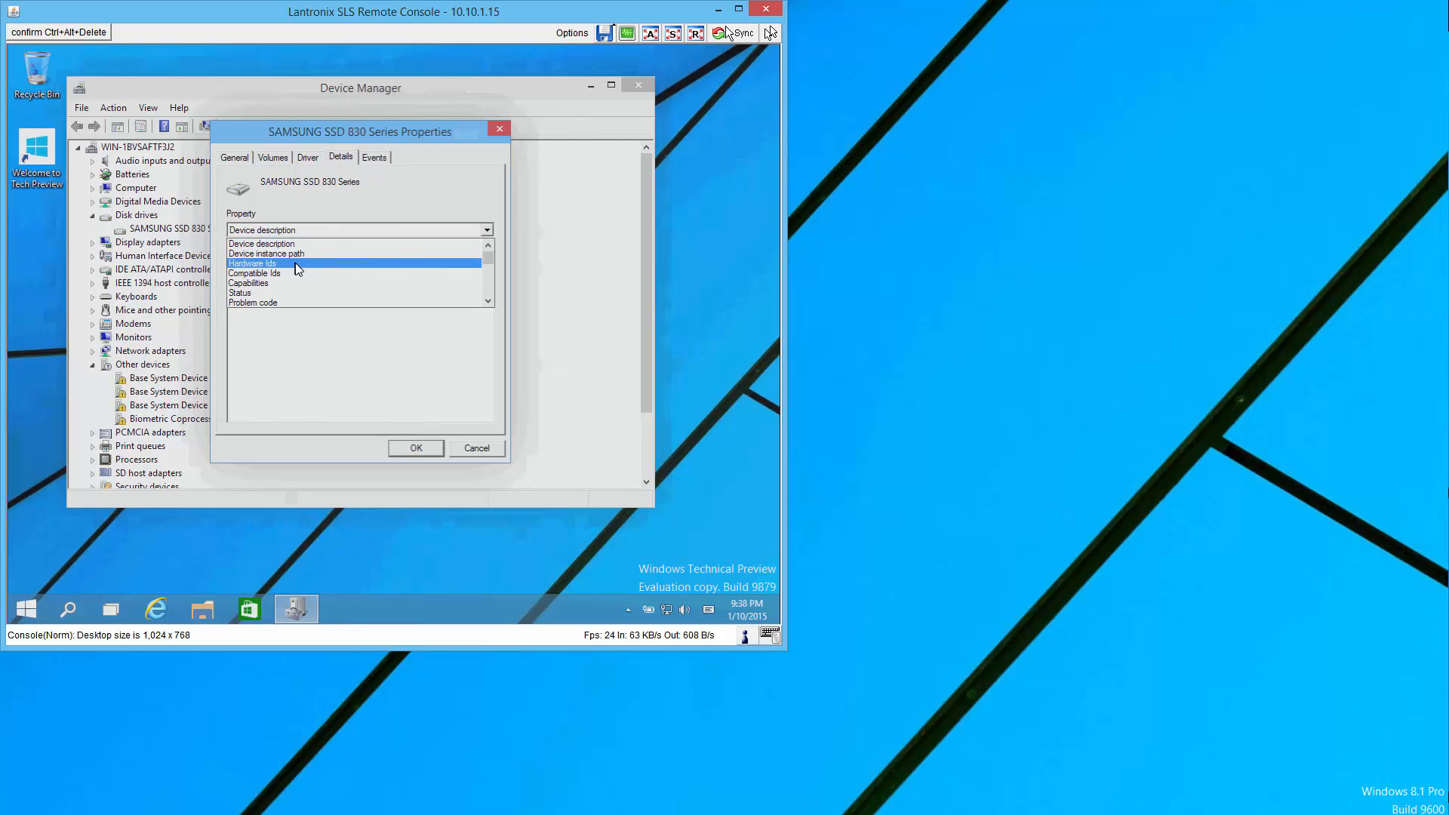
left_click(254, 262)
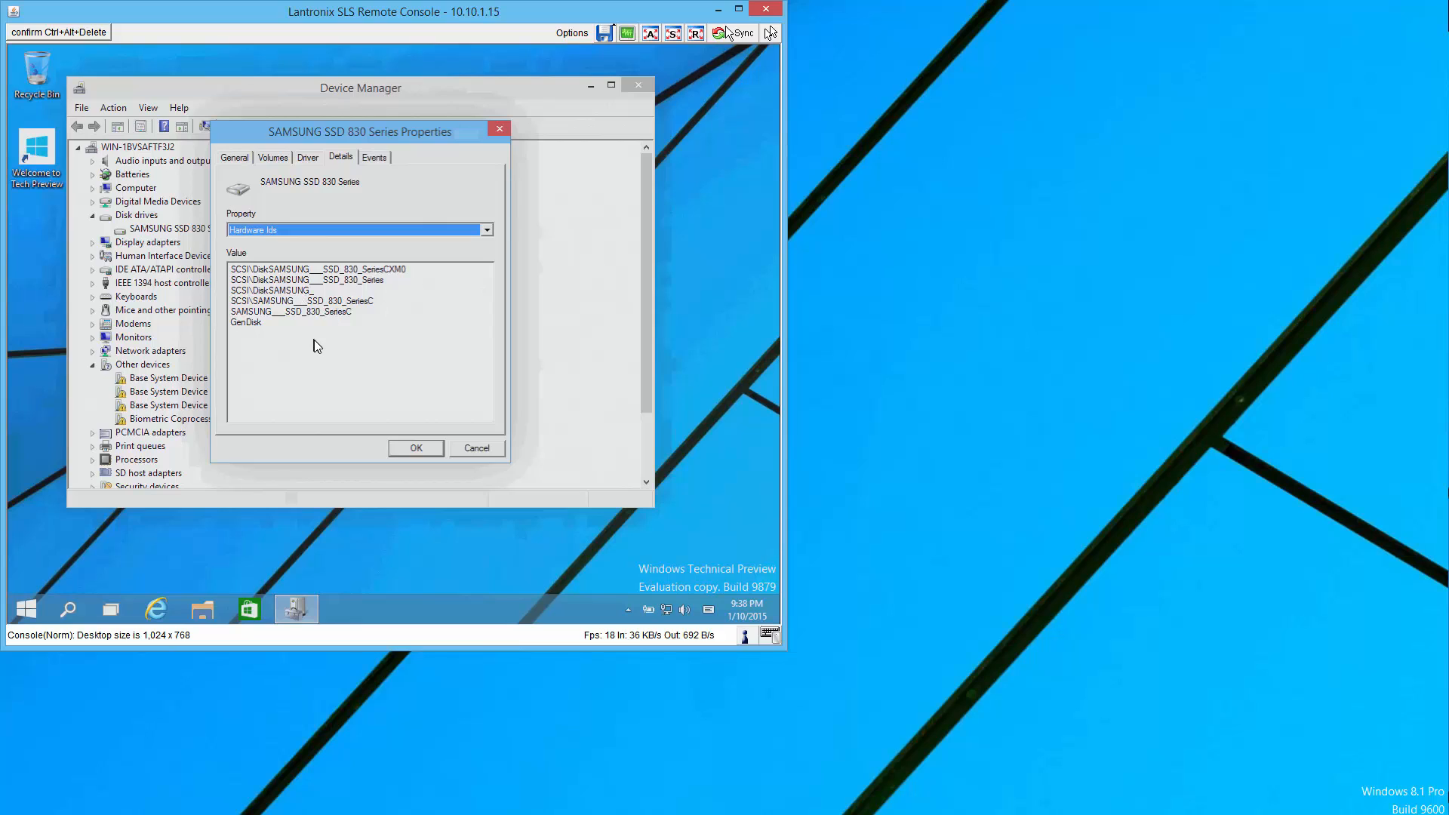
mouse_move(341, 331)
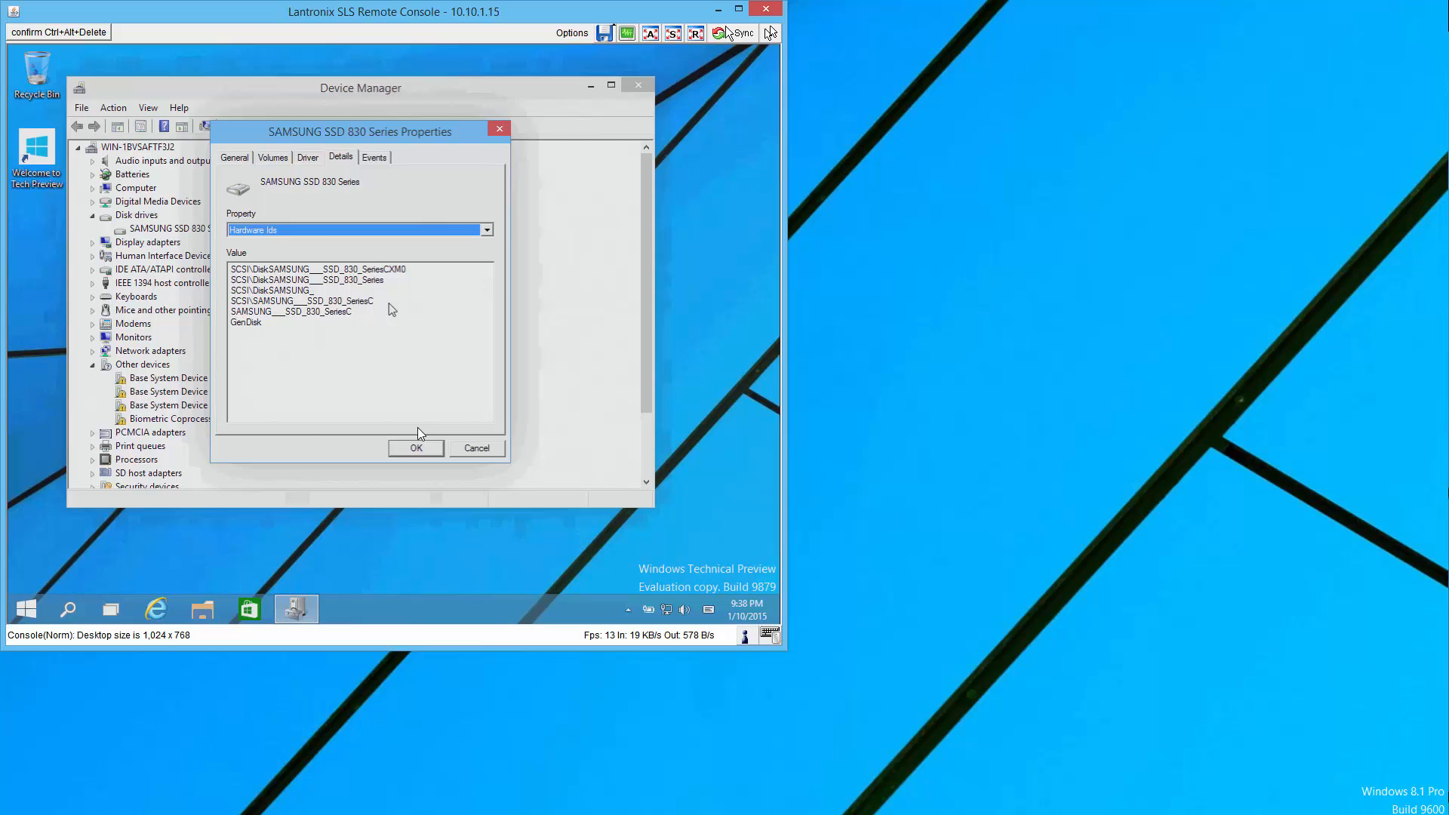
mouse_move(482, 453)
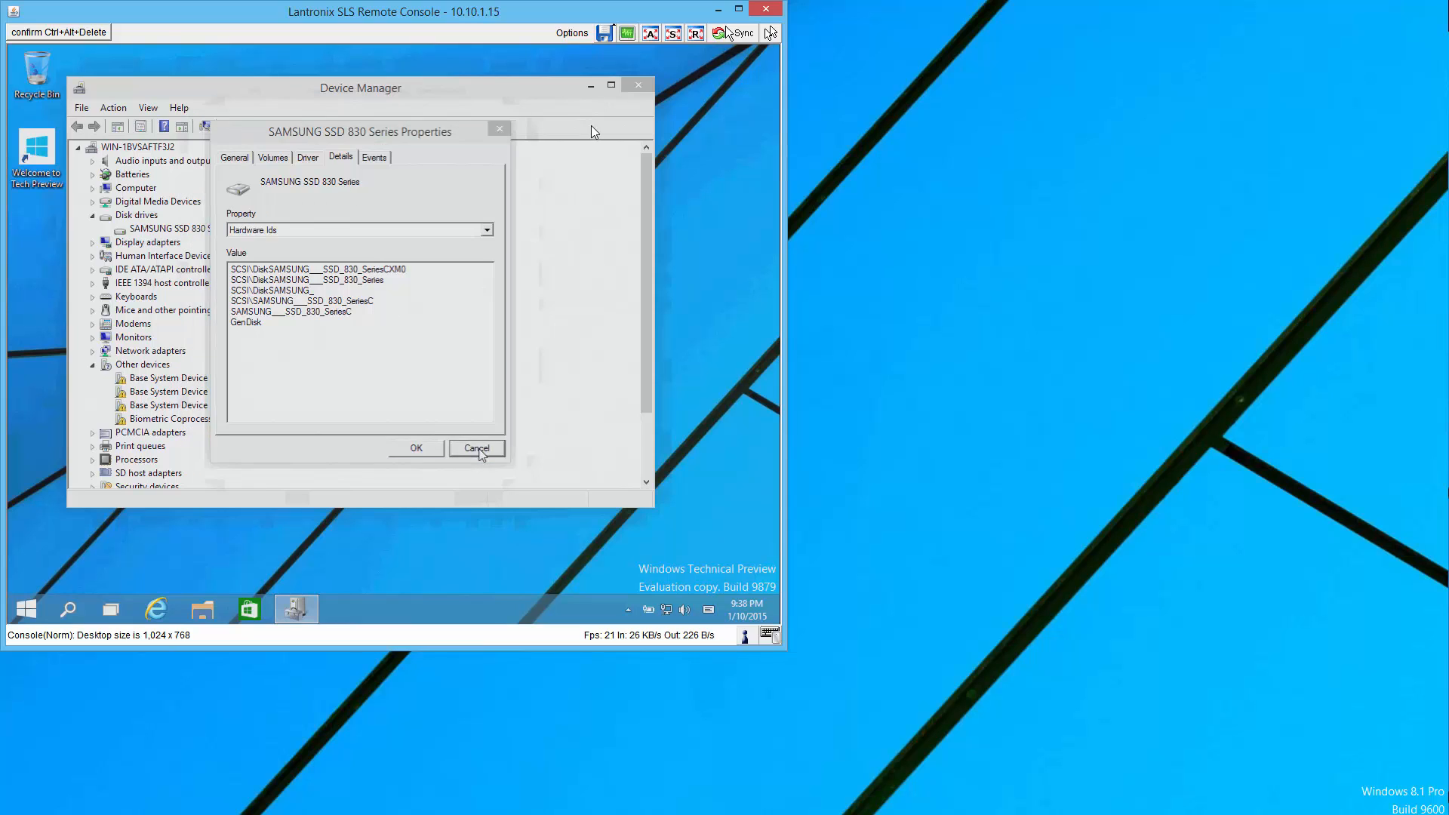
left_click(477, 448)
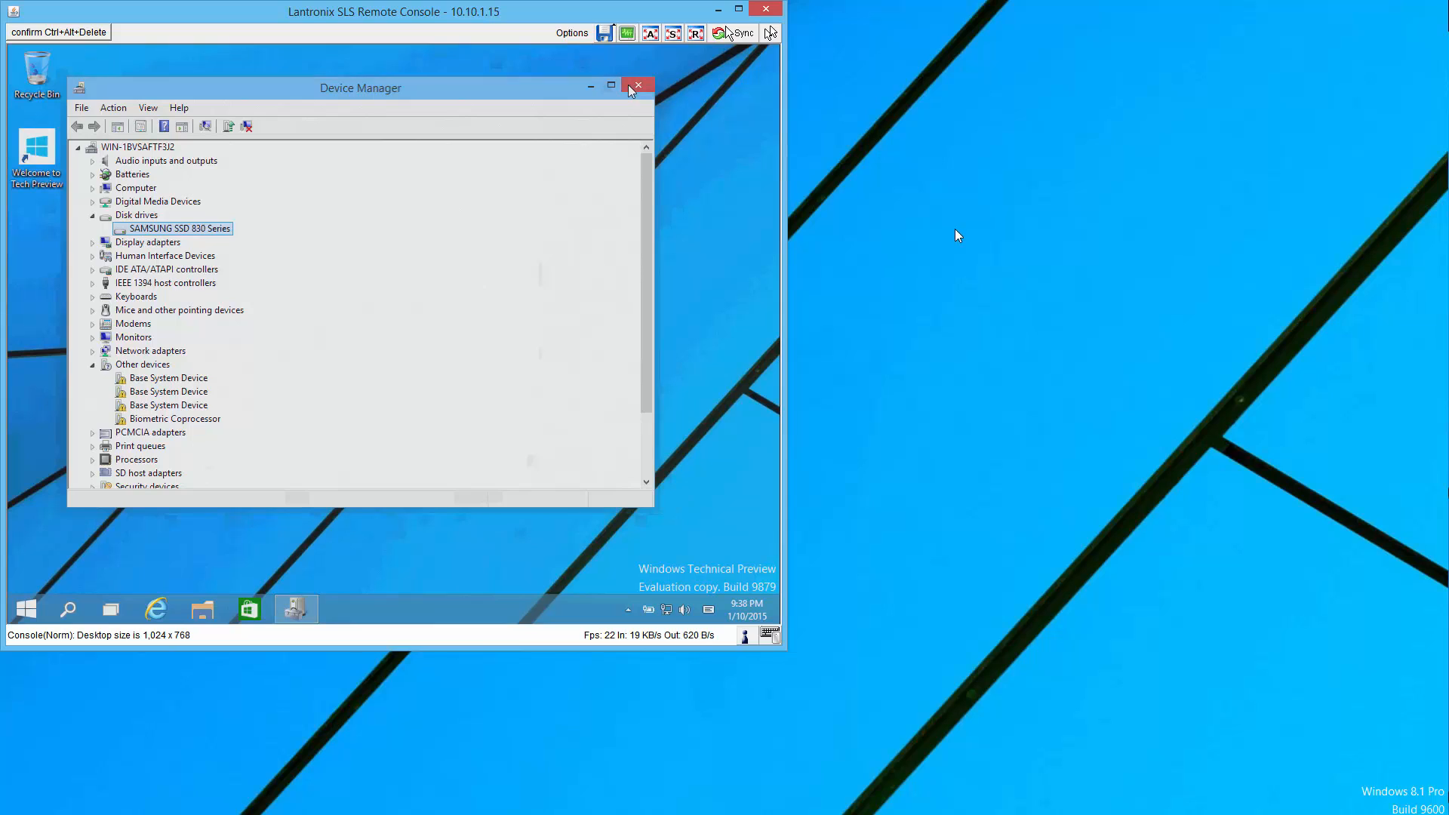
left_click(637, 84)
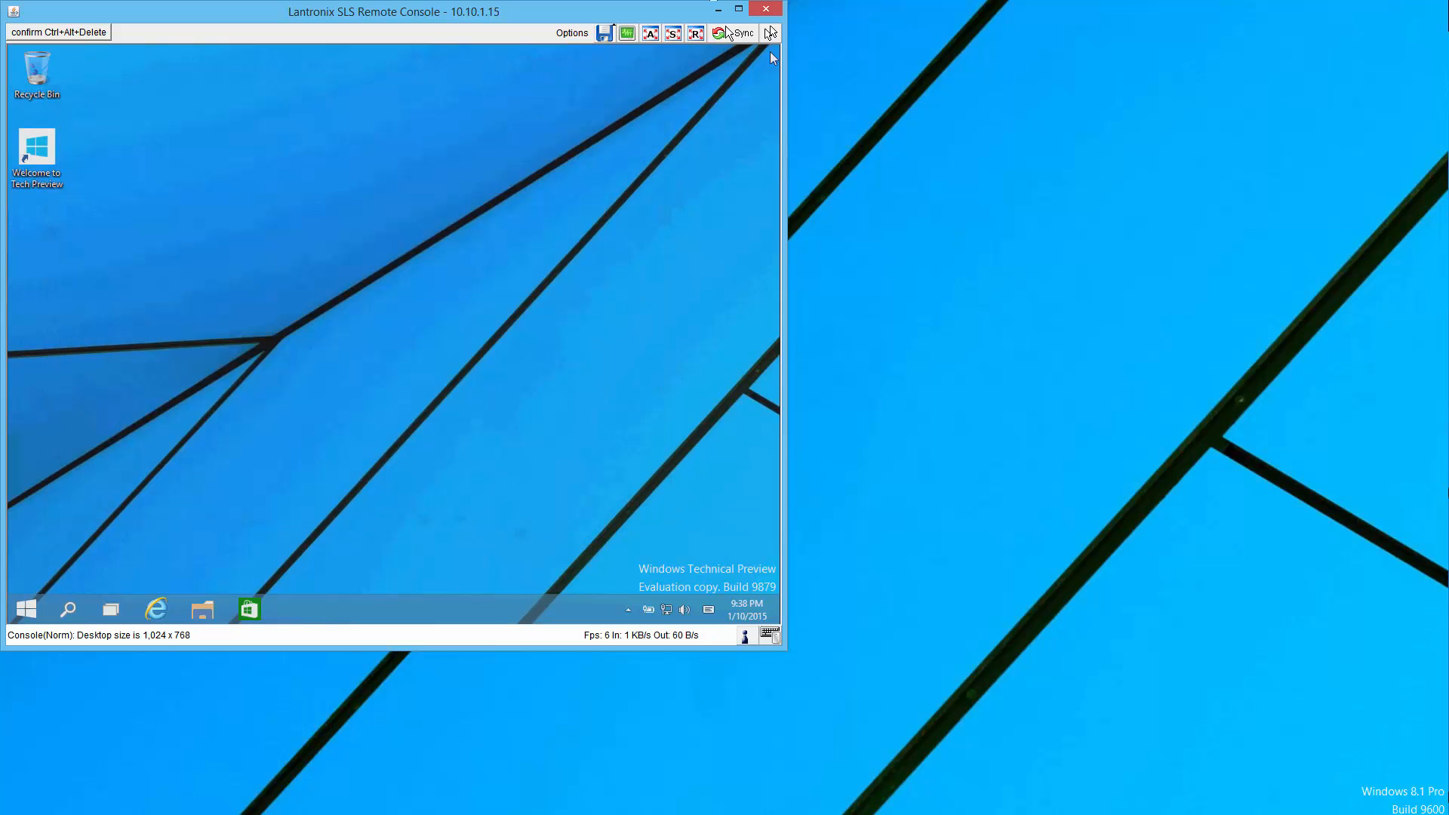